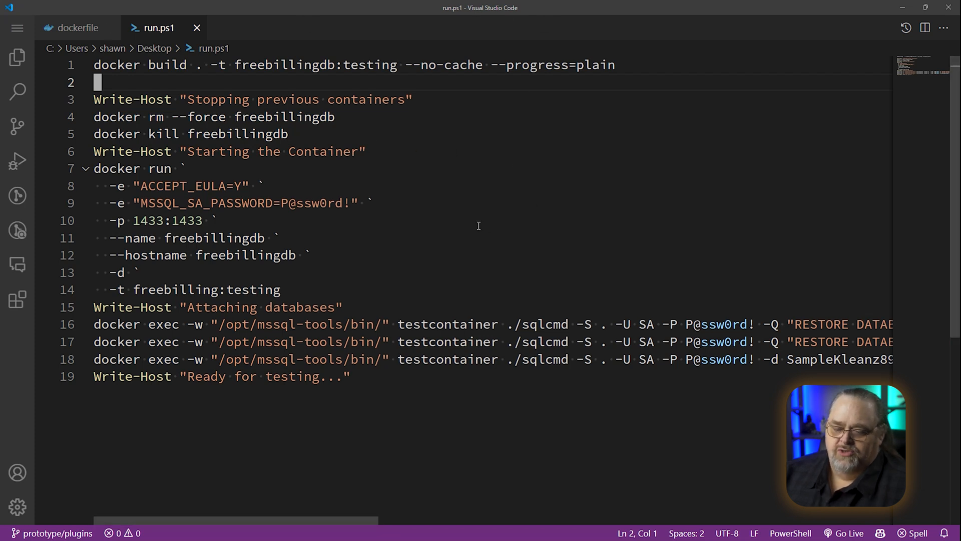
mouse_move(294, 148)
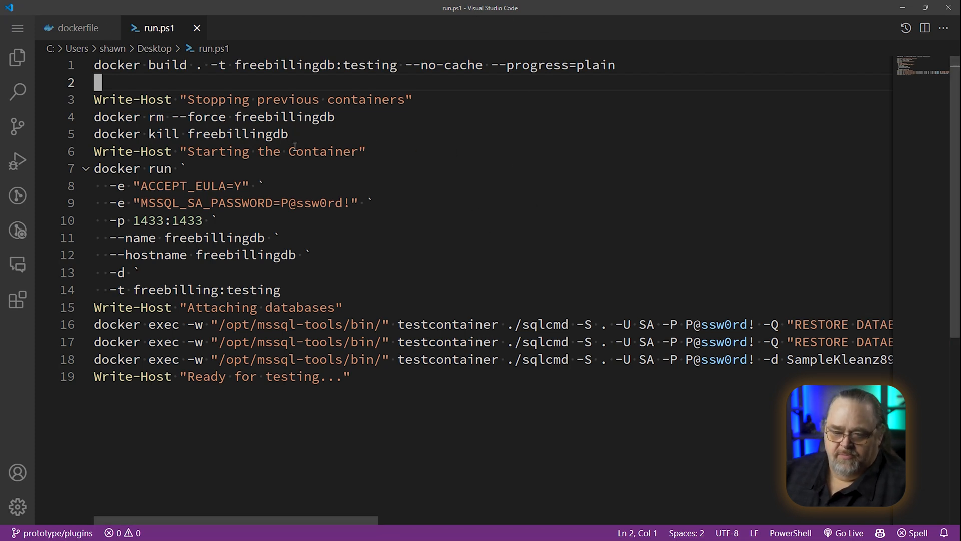
Step: Review the dockerfile's FROM, WORKDIR and COPY lines for freebilling.bak and freebilling.sql
left_click(77, 28)
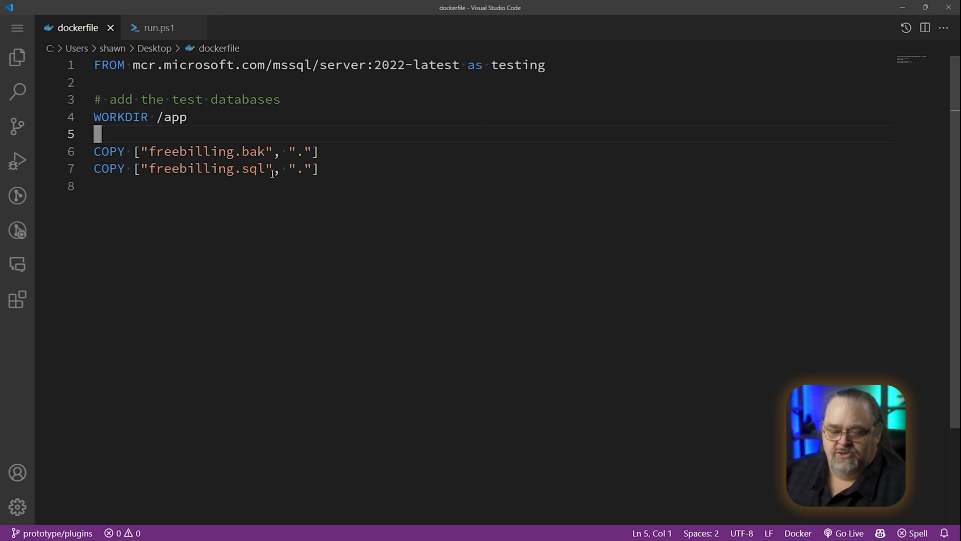
mouse_move(394, 266)
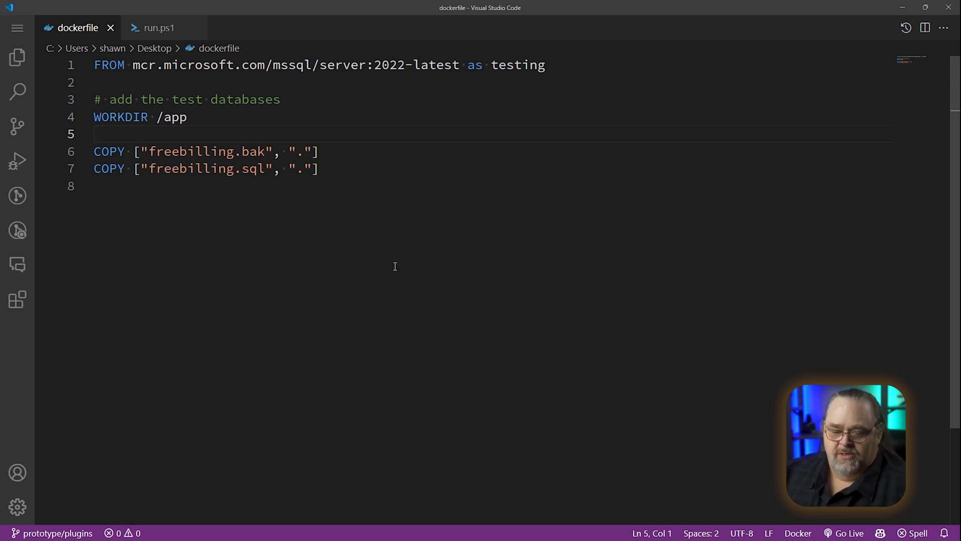
mouse_move(319, 64)
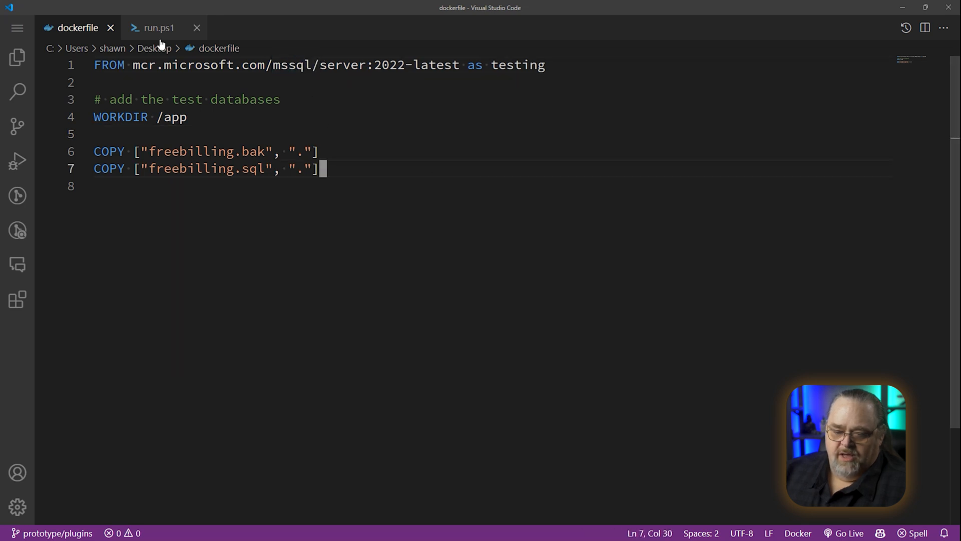
mouse_move(343, 238)
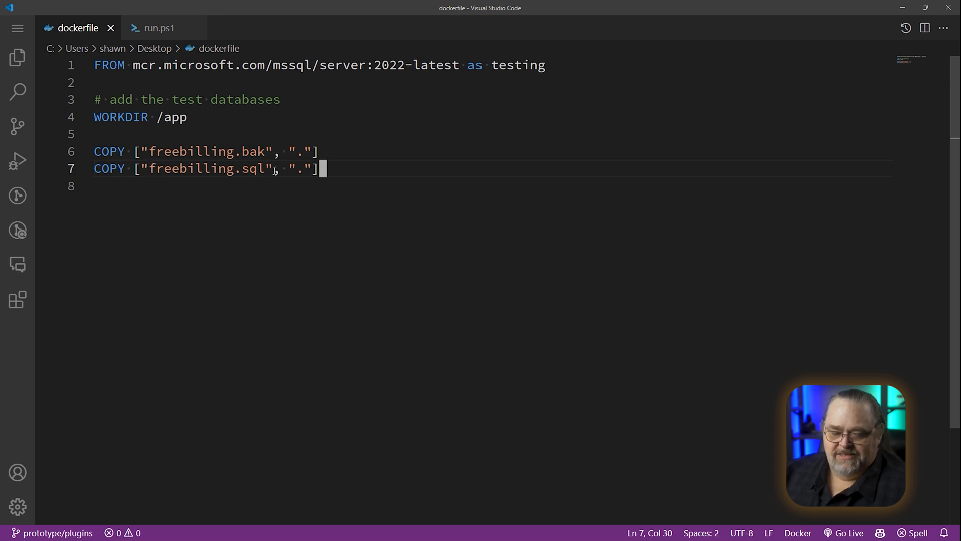
mouse_move(459, 239)
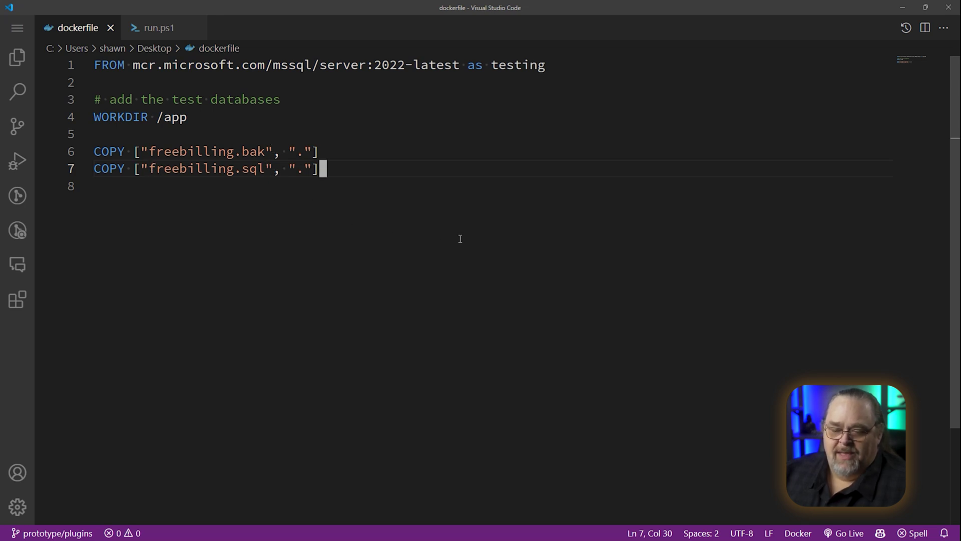
mouse_move(359, 229)
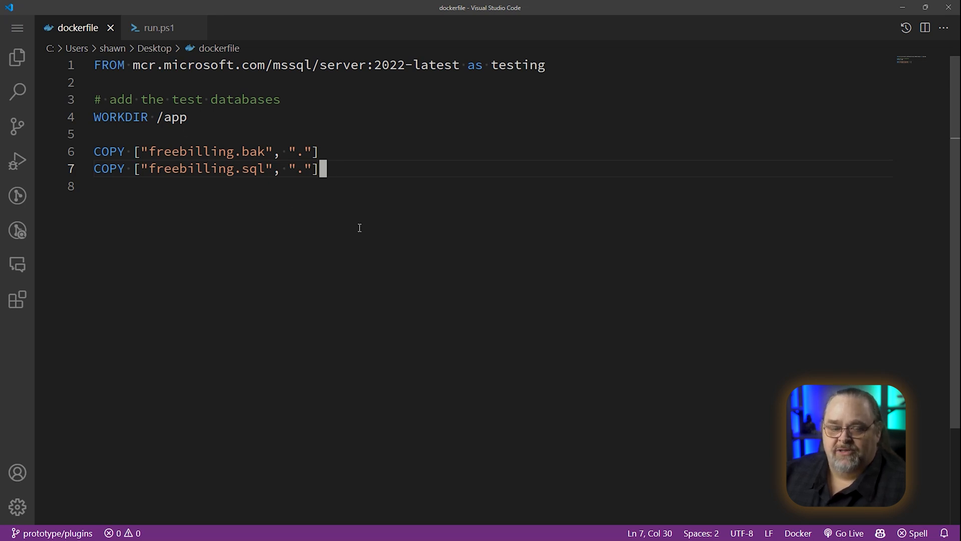
mouse_move(220, 48)
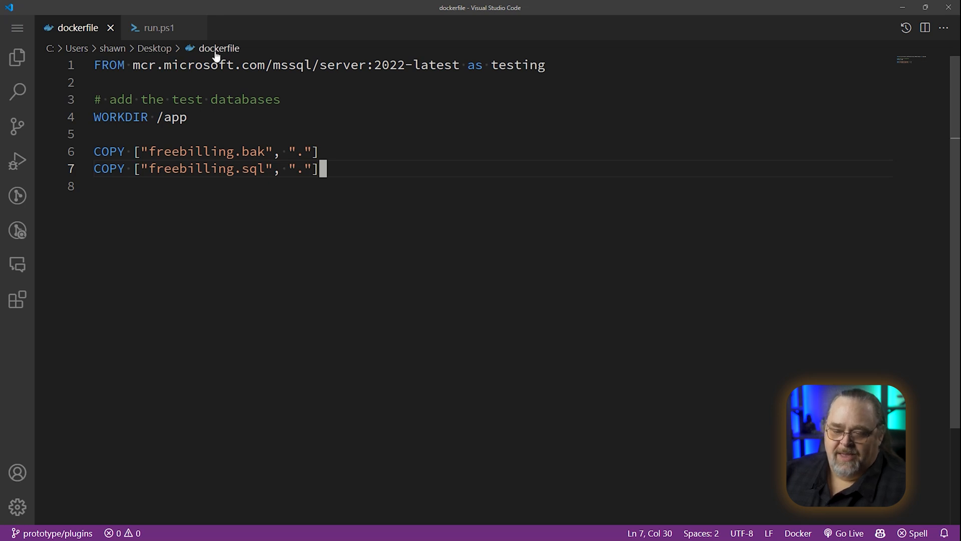
Step: Review run.ps1's docker exec sqlcmd lines that restore and load freebillingdb
left_click(158, 28)
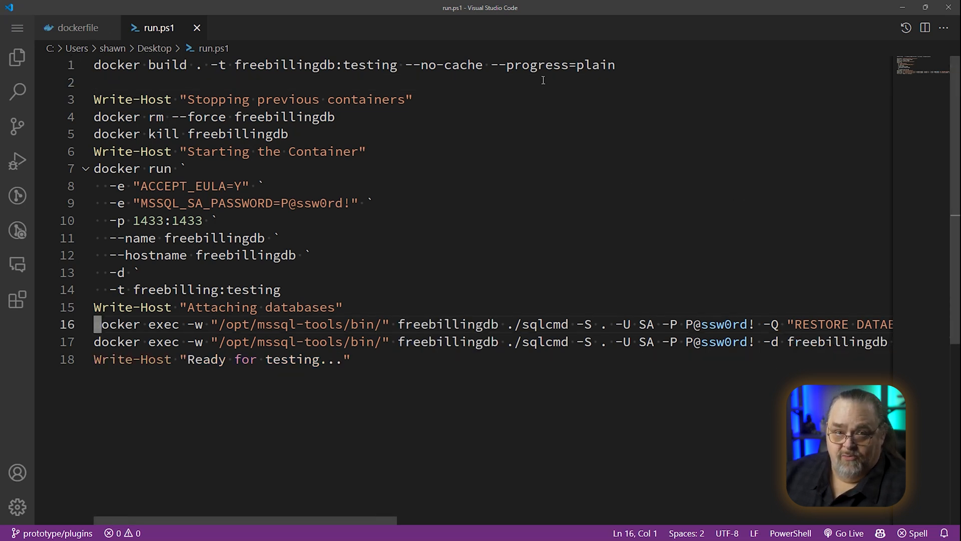
mouse_move(548, 160)
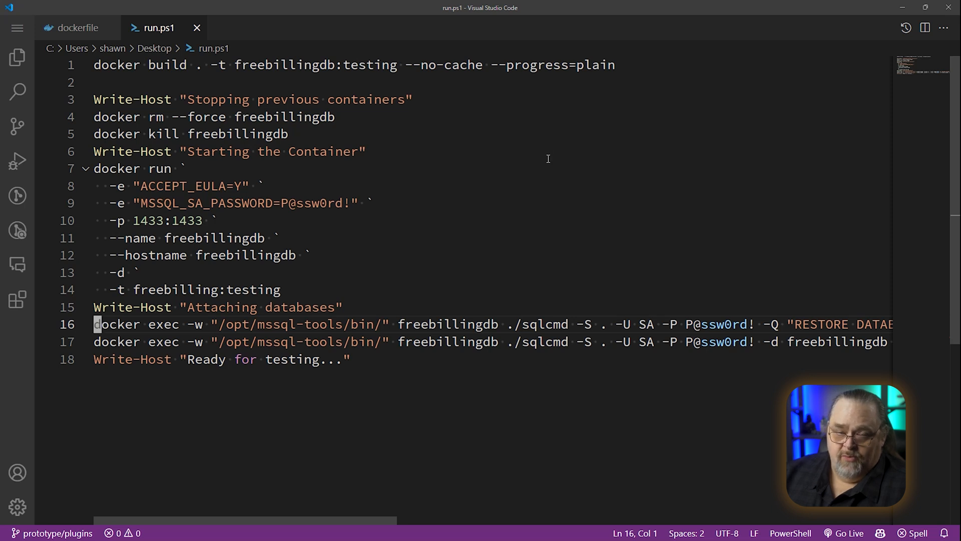
mouse_move(110, 65)
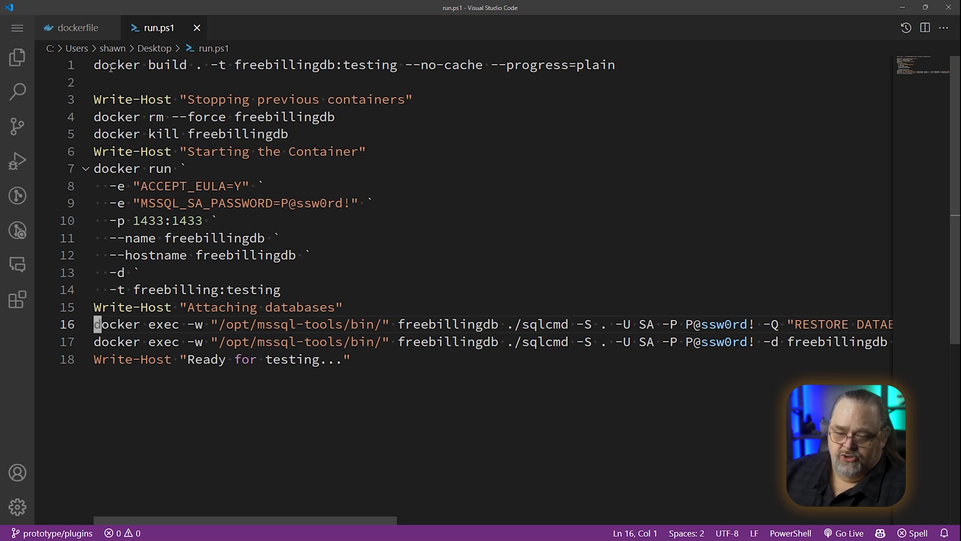
mouse_move(410, 65)
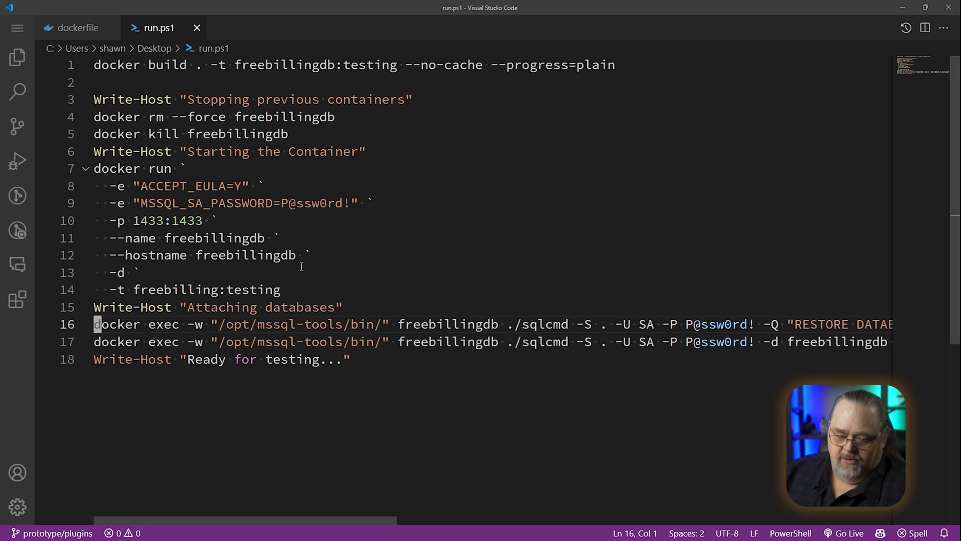
mouse_move(197, 286)
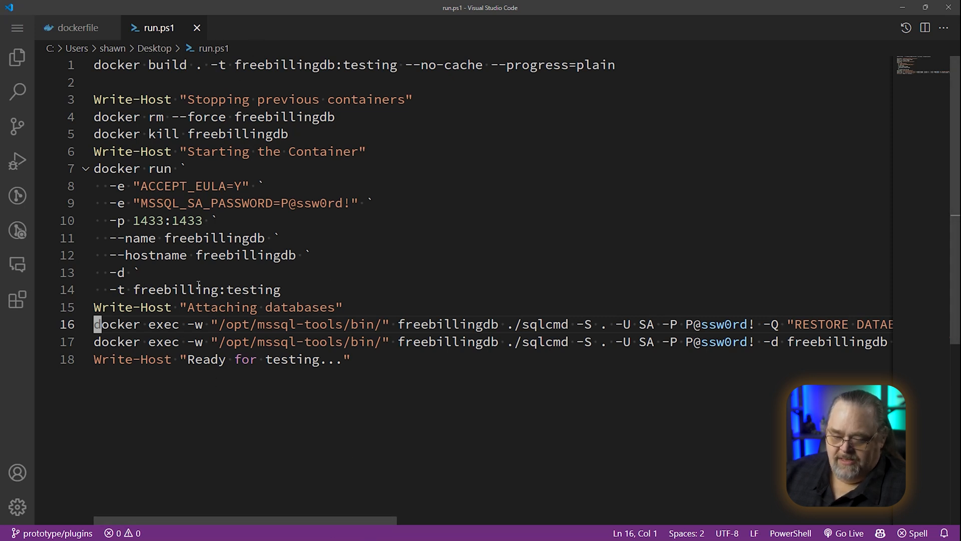
mouse_move(508, 329)
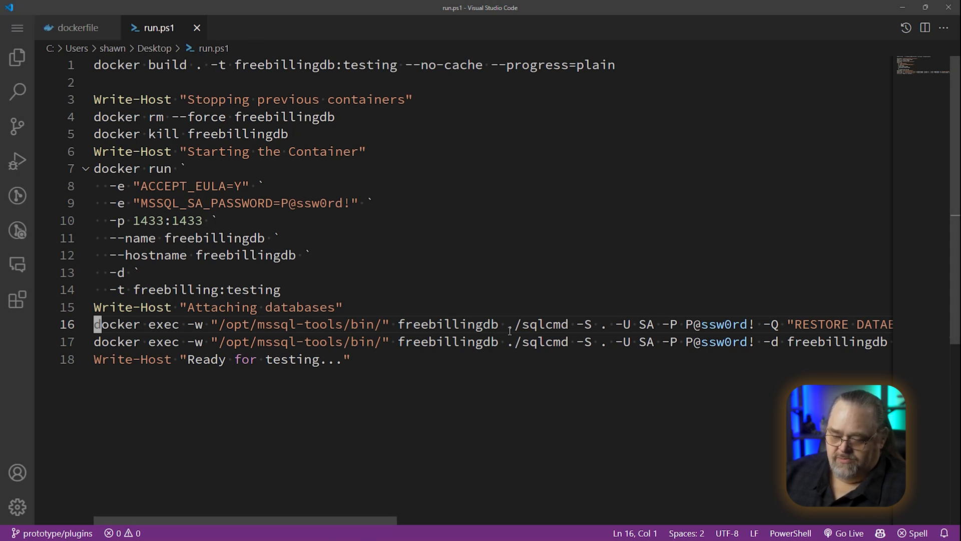
scroll("right", 3)
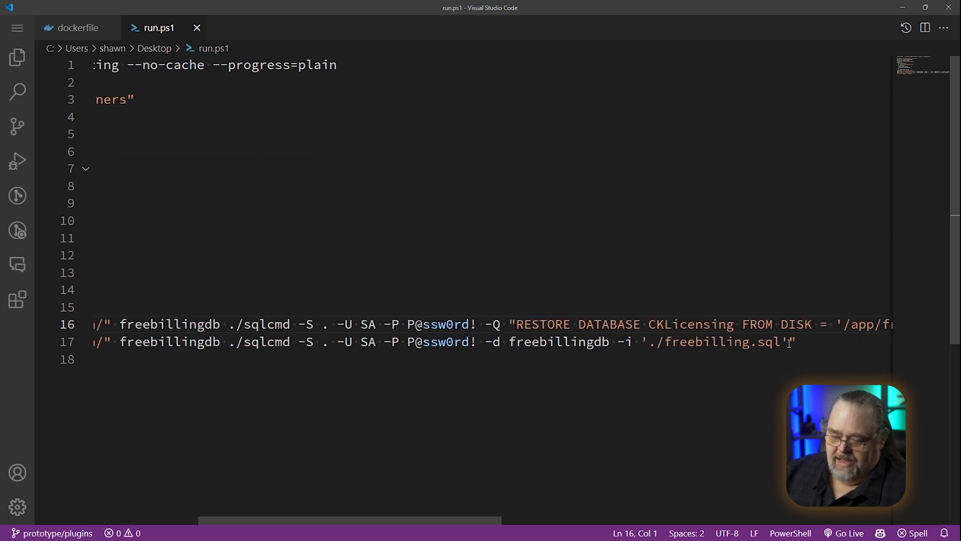
scroll("left", 3)
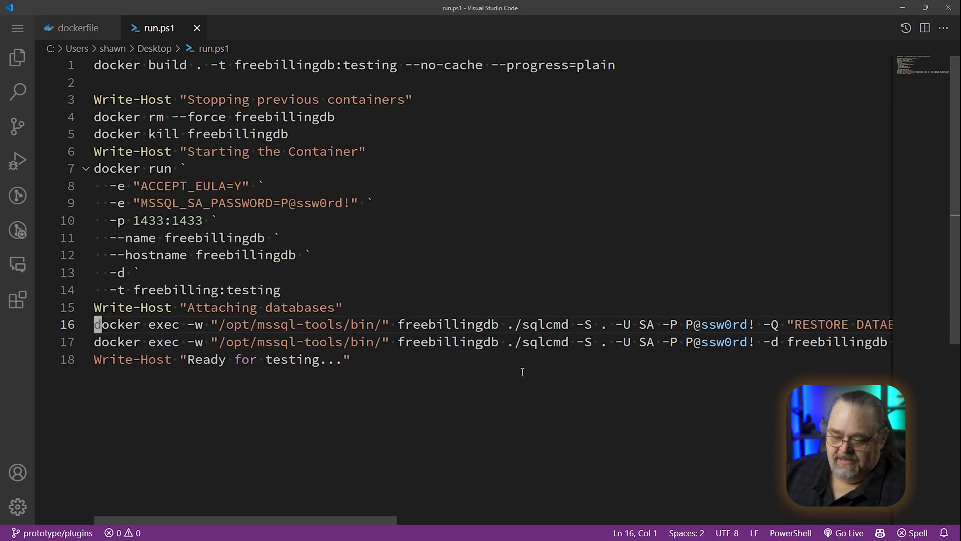
mouse_move(397, 325)
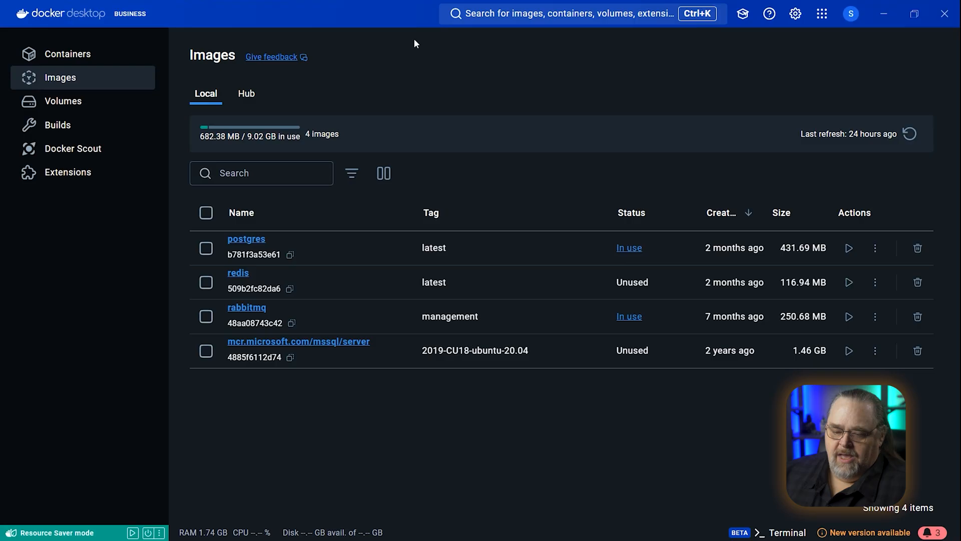
mouse_move(372, 59)
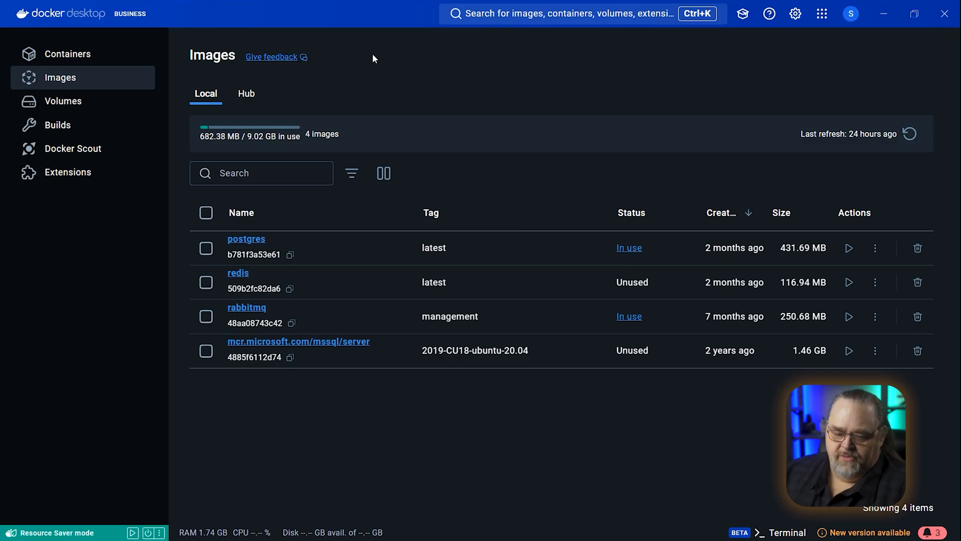
mouse_move(635, 493)
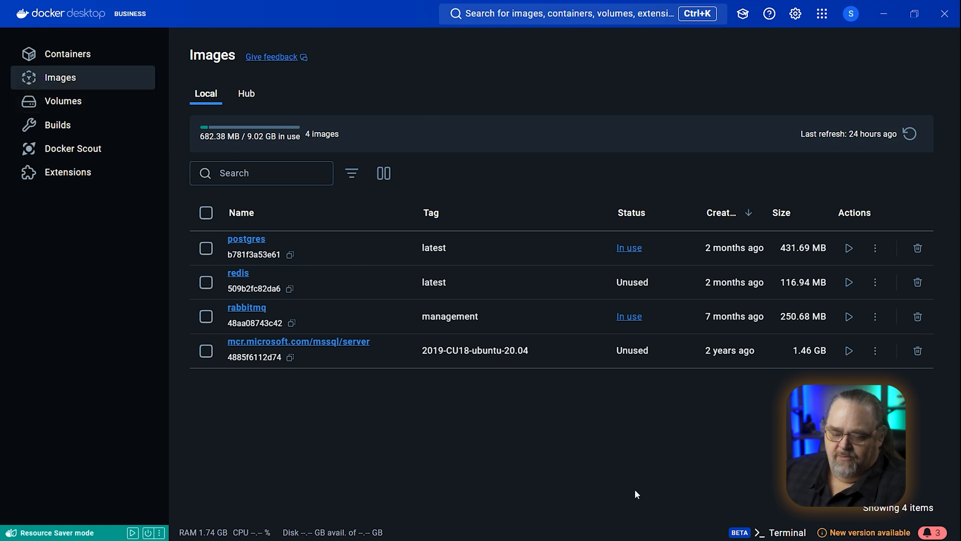
mouse_move(355, 349)
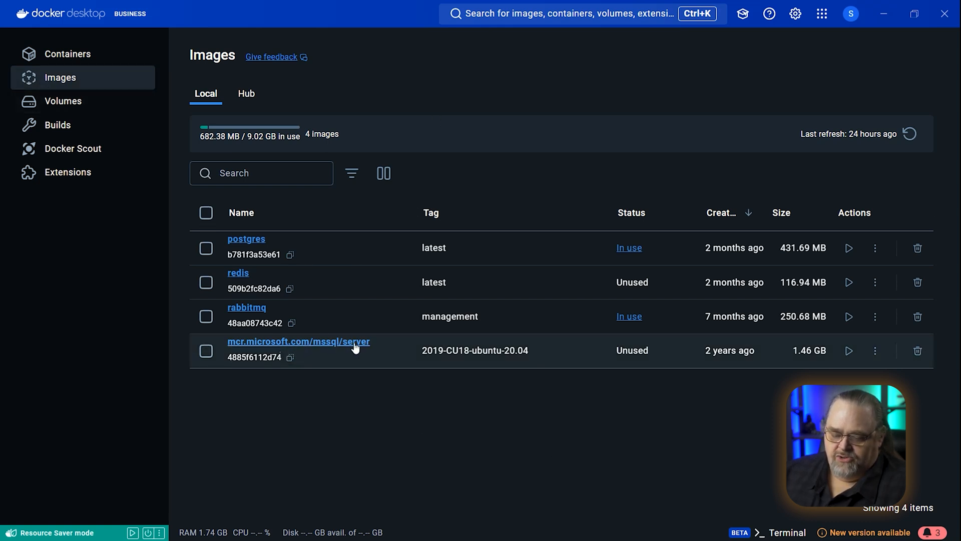
mouse_move(352, 356)
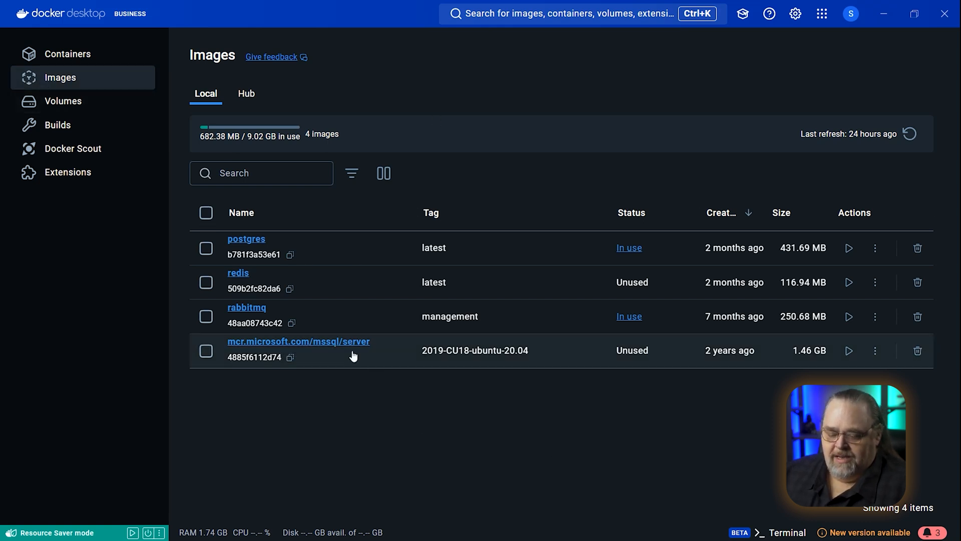
mouse_move(848, 350)
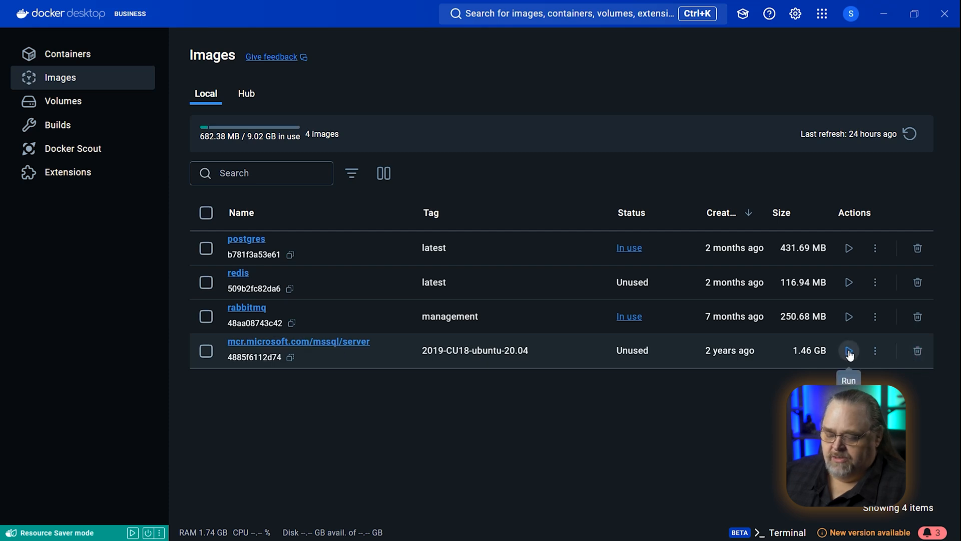
Step: Start a new container from the SQL Server image named freebillingdb
left_click(849, 350)
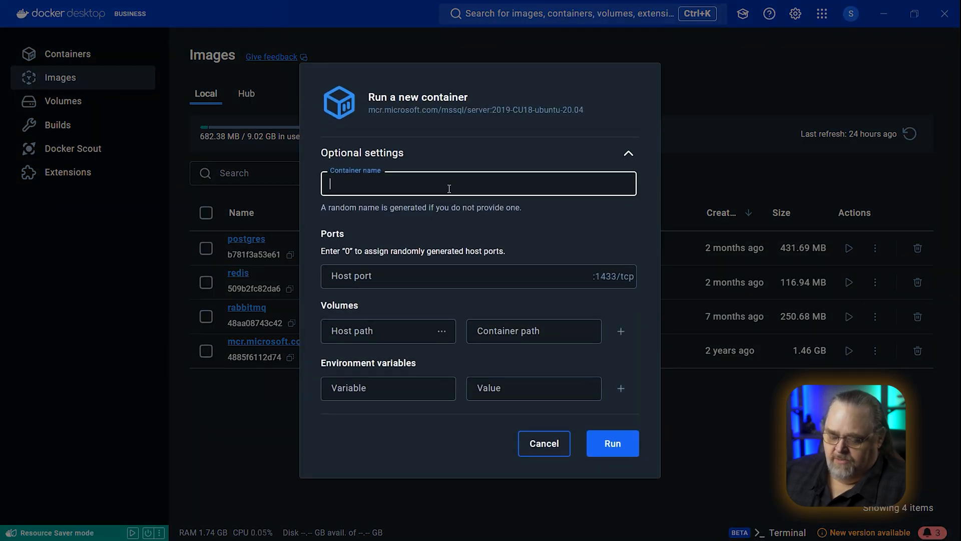
type("freebilling")
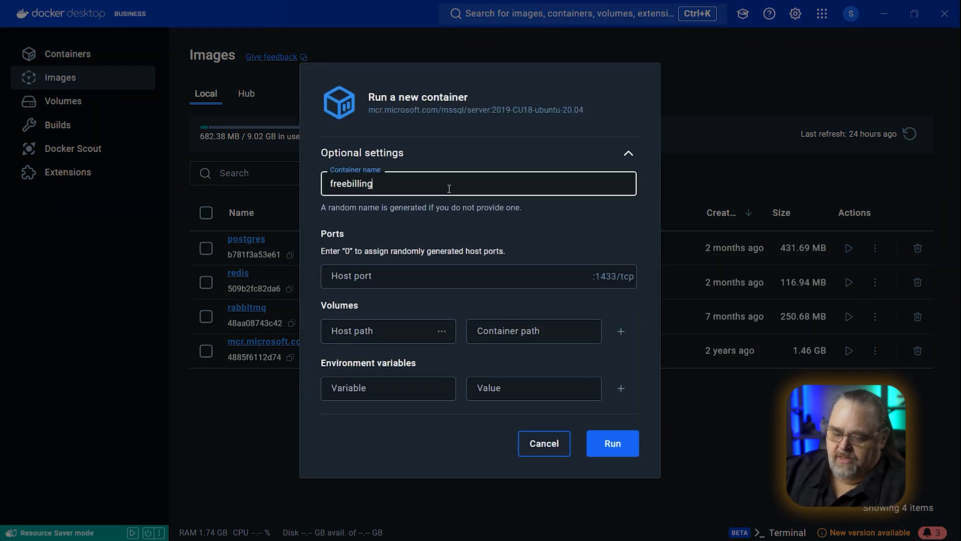
type("db")
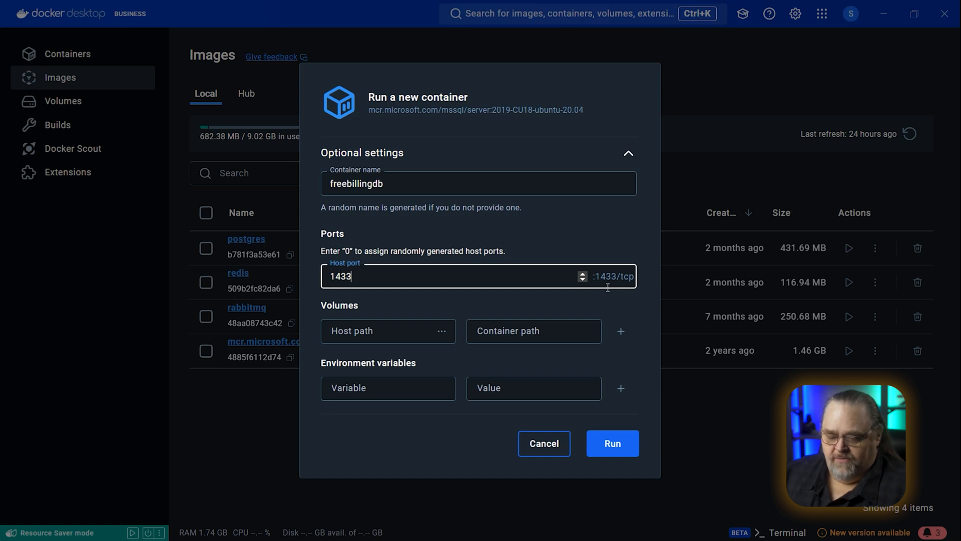
left_click(388, 389)
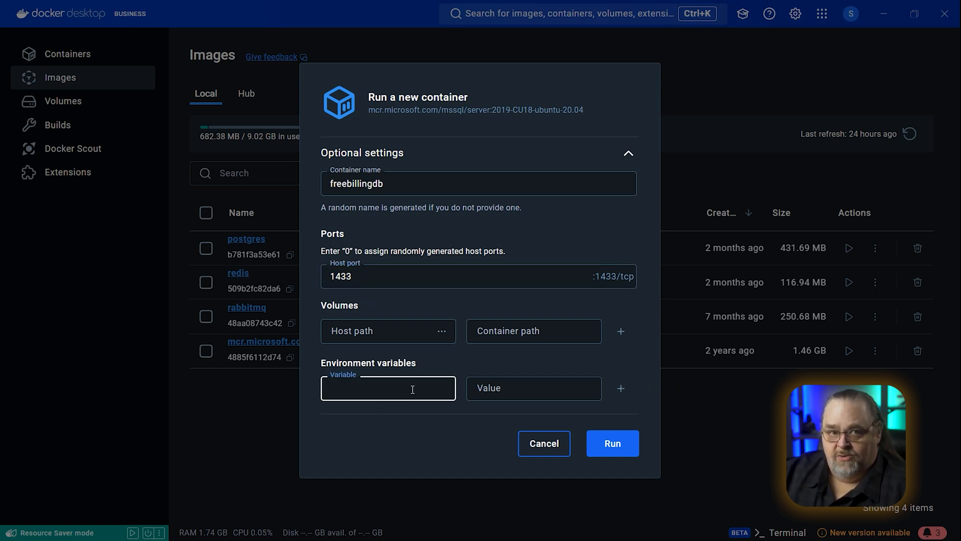
type("A")
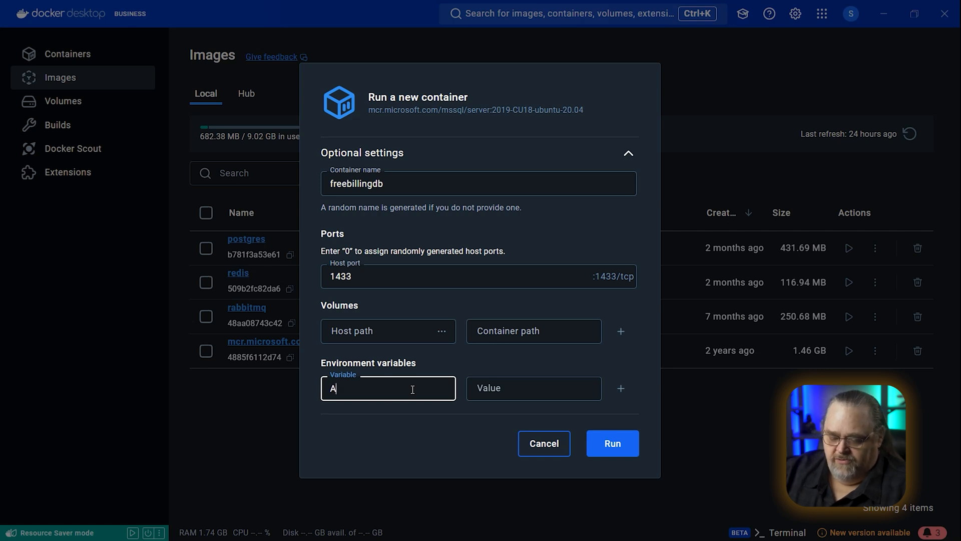
type("CCEPT_EU")
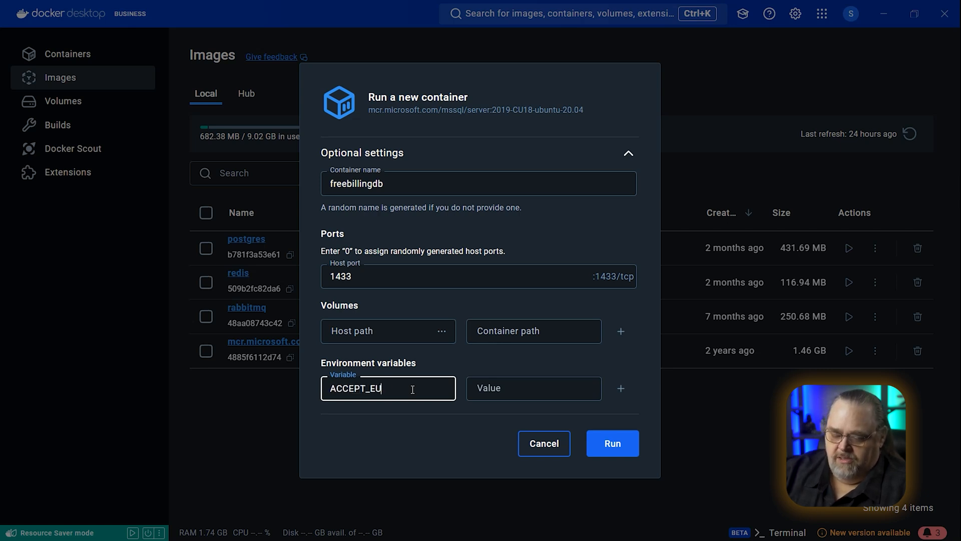
type("Y")
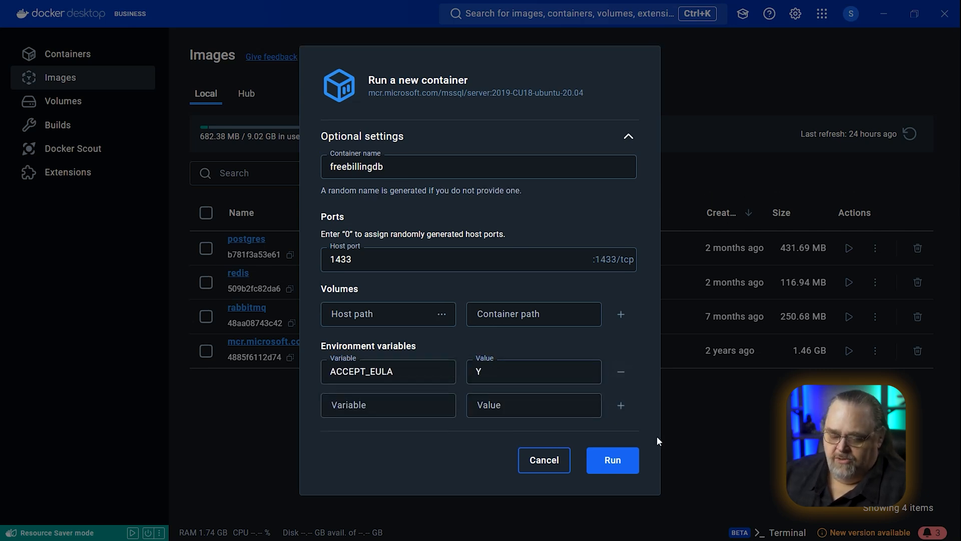
left_click(387, 404)
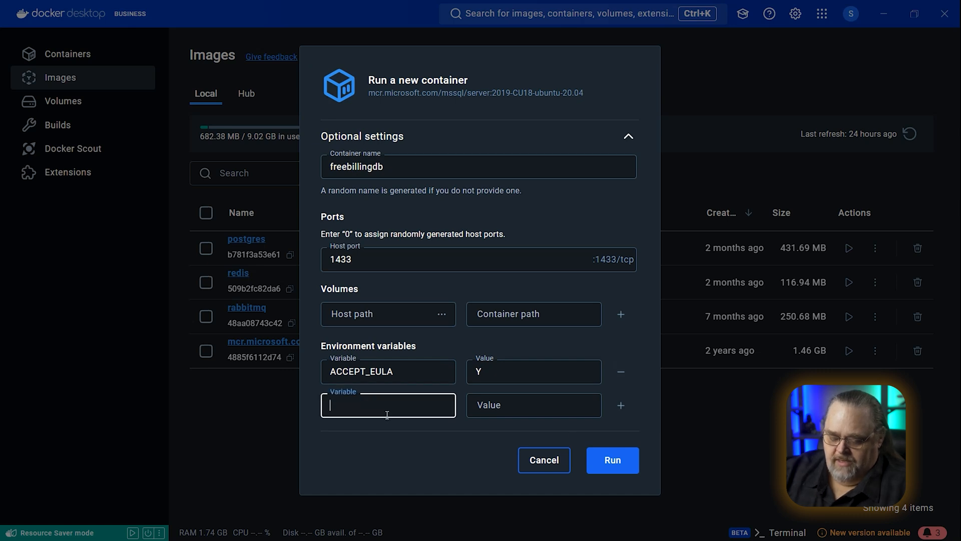
type("MSSQL_SA_PASSWORD")
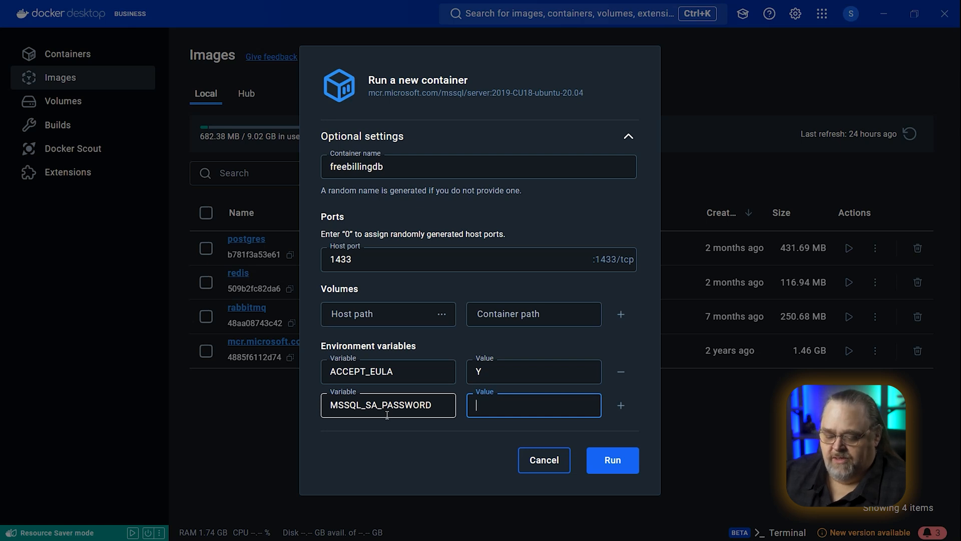
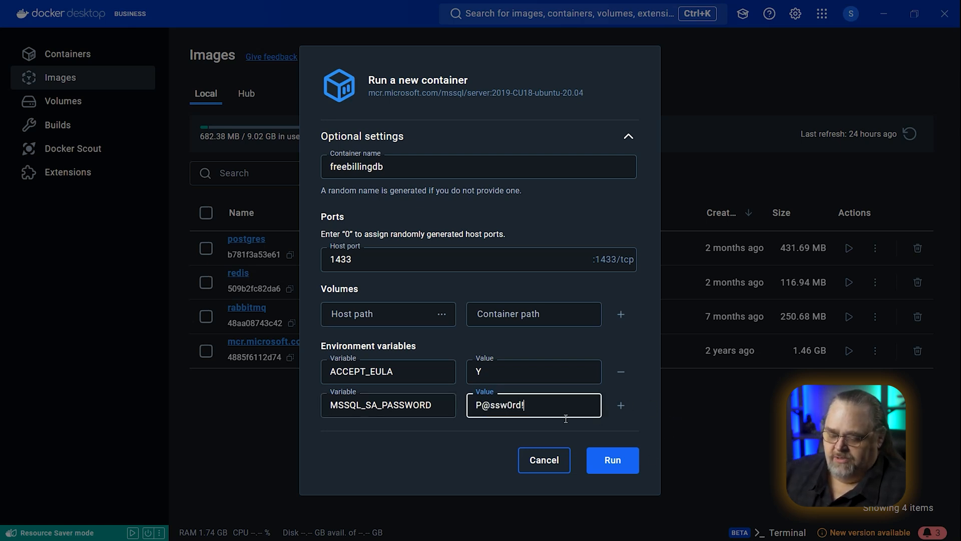
left_click(611, 459)
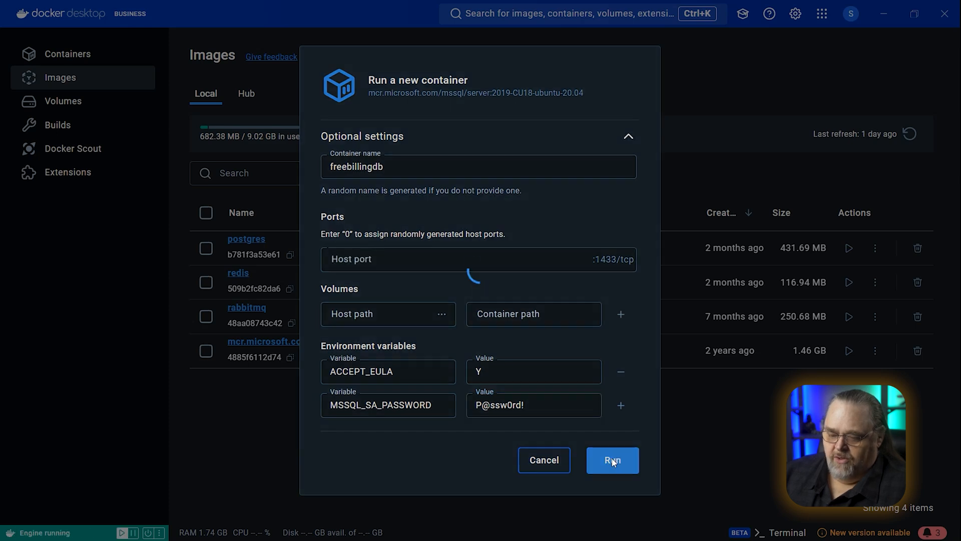
Step: Scroll the freebillingdb container's SQL Server startup log to the recovery messages
left_click(612, 460)
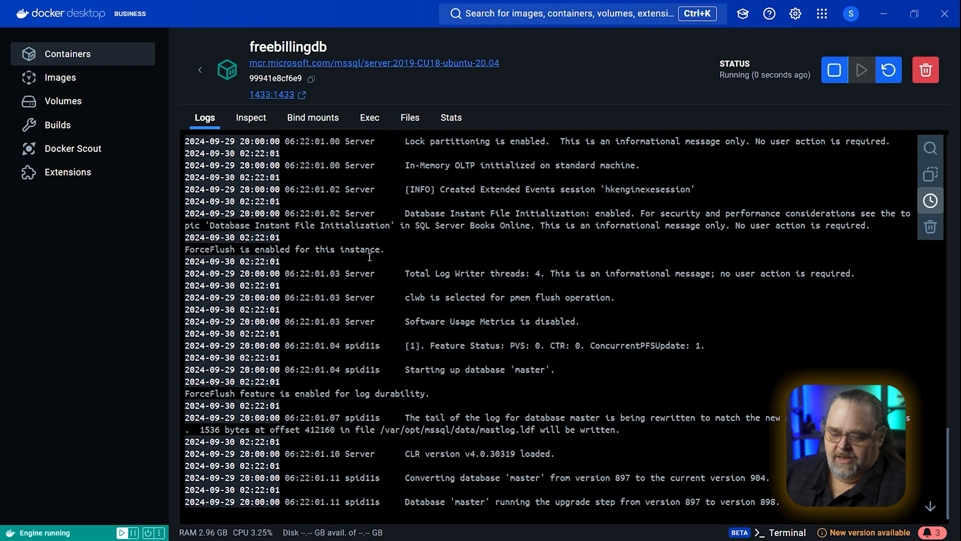
scroll("down", 3)
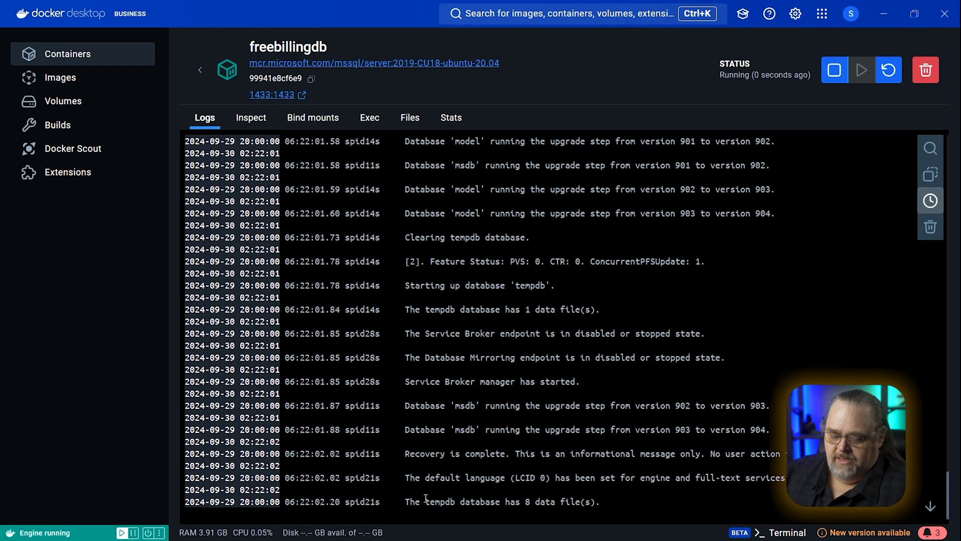
mouse_move(574, 337)
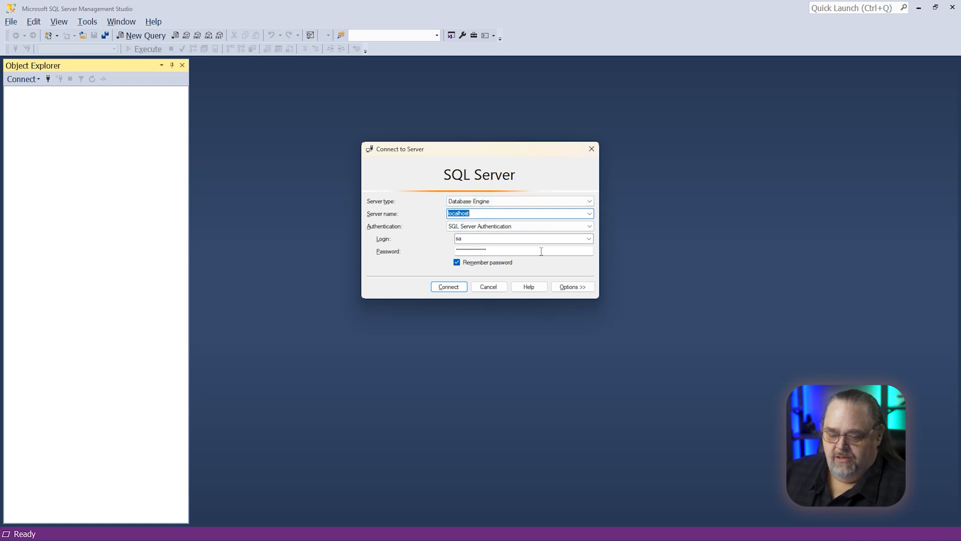
mouse_move(448, 286)
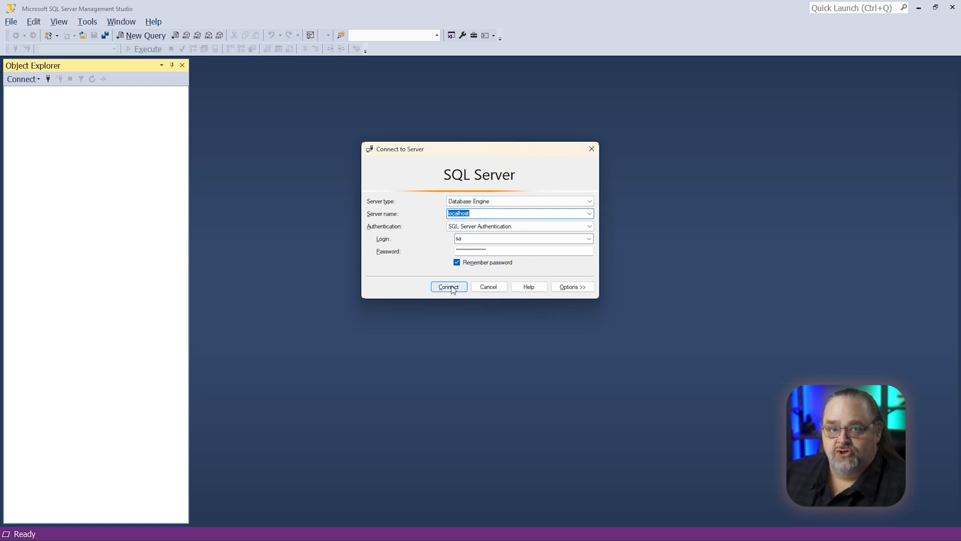
mouse_move(453, 283)
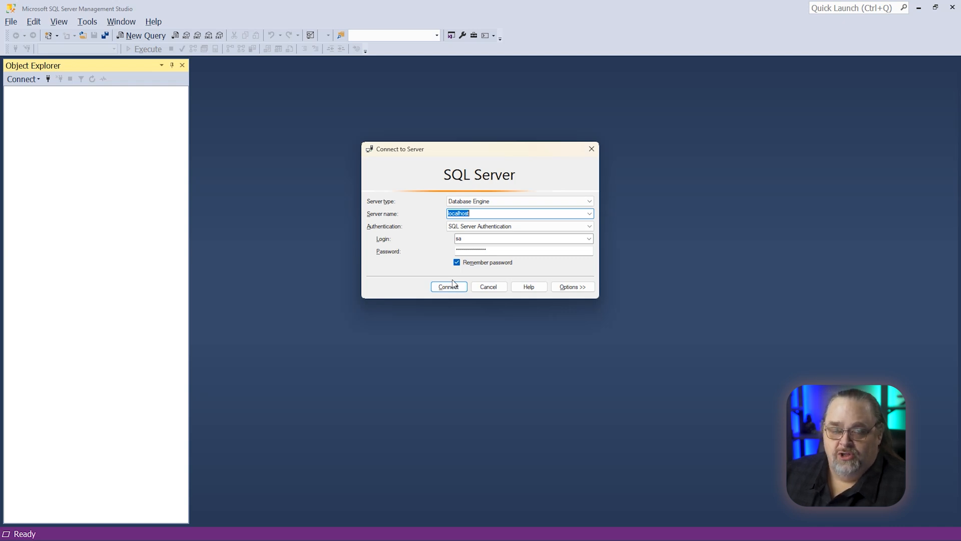
Step: Connect to localhost as sa and check the System Databases in Object Explorer
left_click(448, 287)
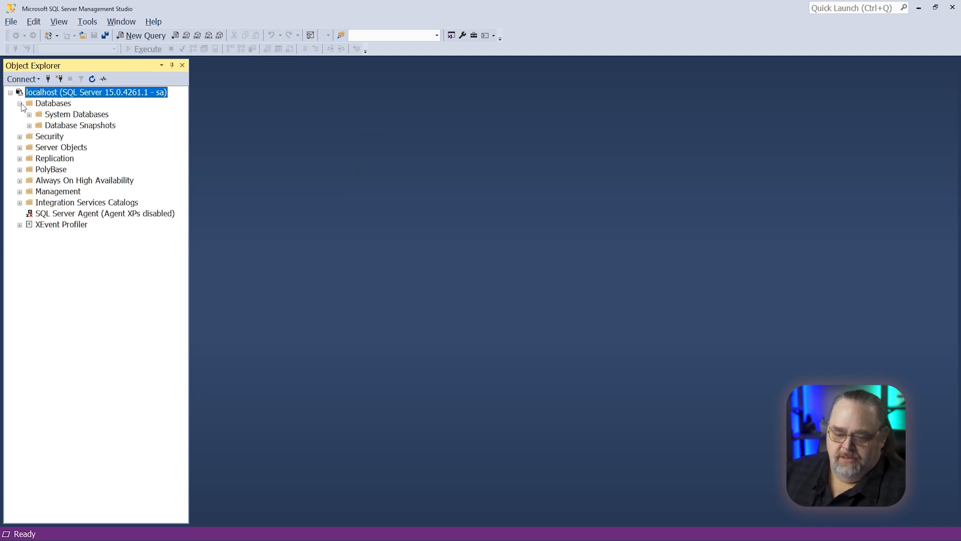
left_click(29, 117)
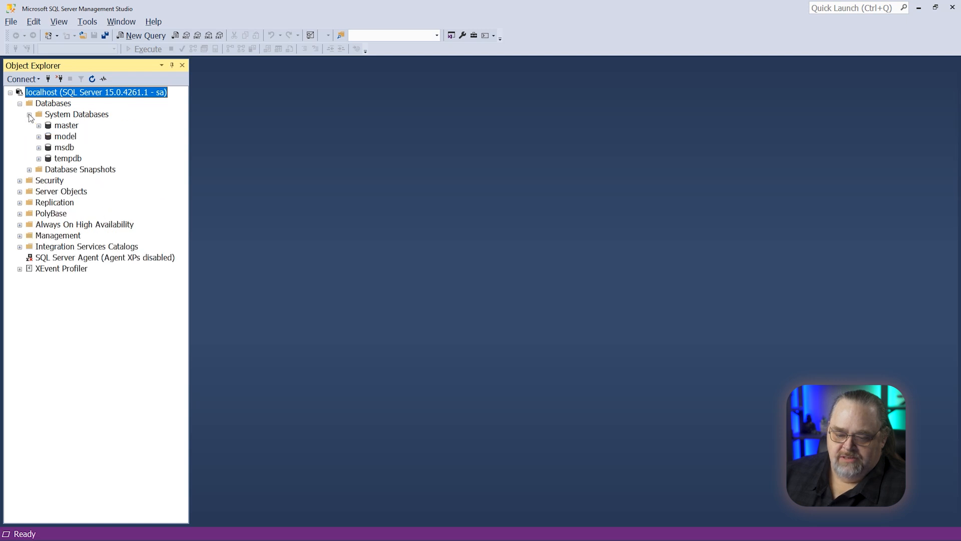
left_click(29, 115)
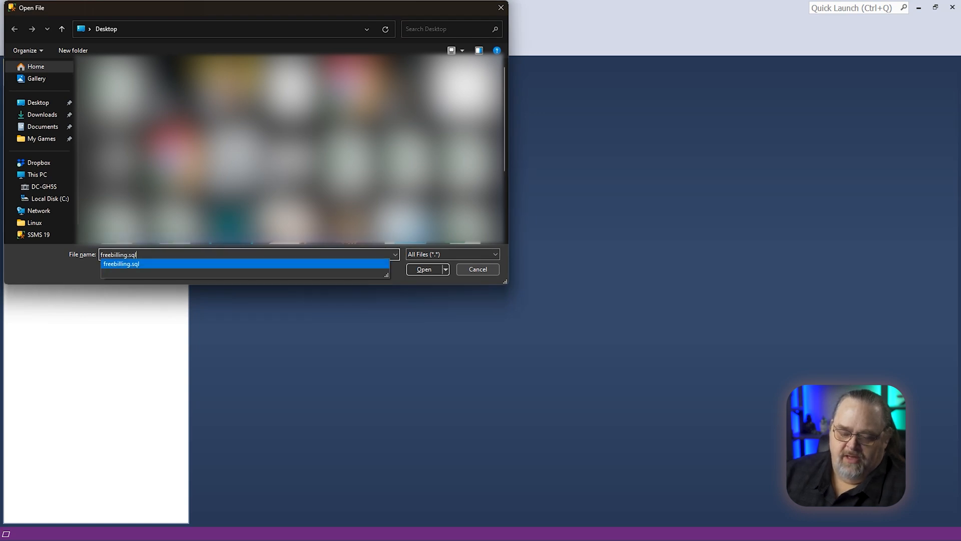
Step: Open freebilling.sql and scroll through its FreeBillingDb creation and insert statements
left_click(423, 269)
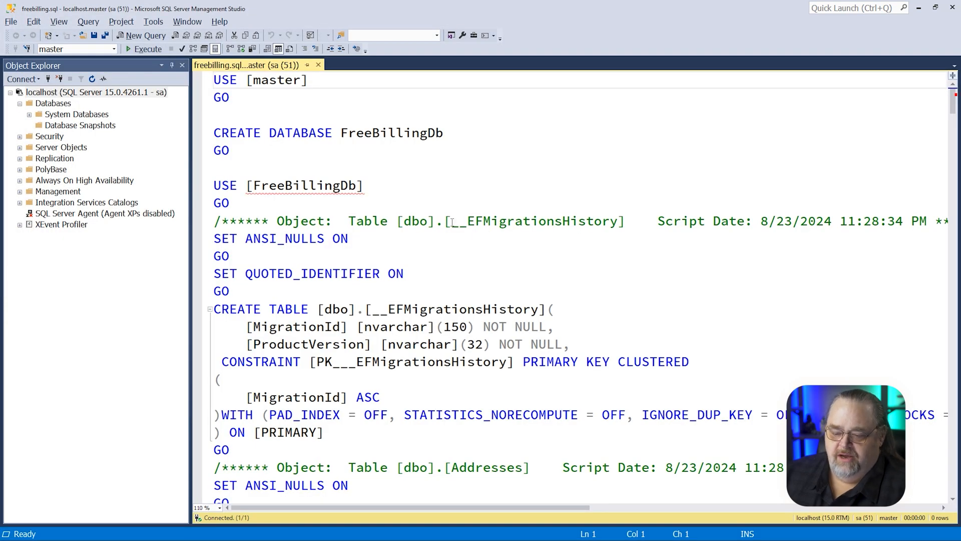
scroll("down", 3)
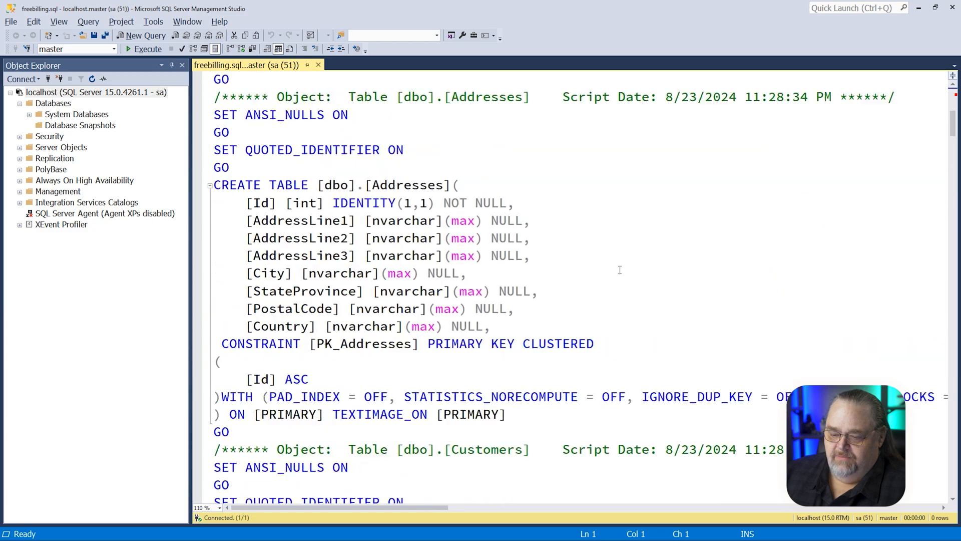
scroll("up", 3)
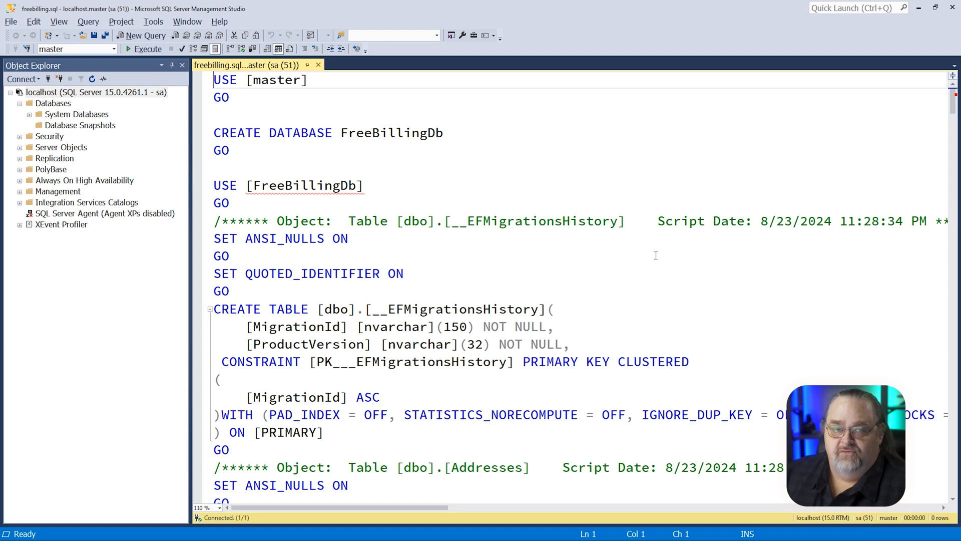
scroll("down", 3)
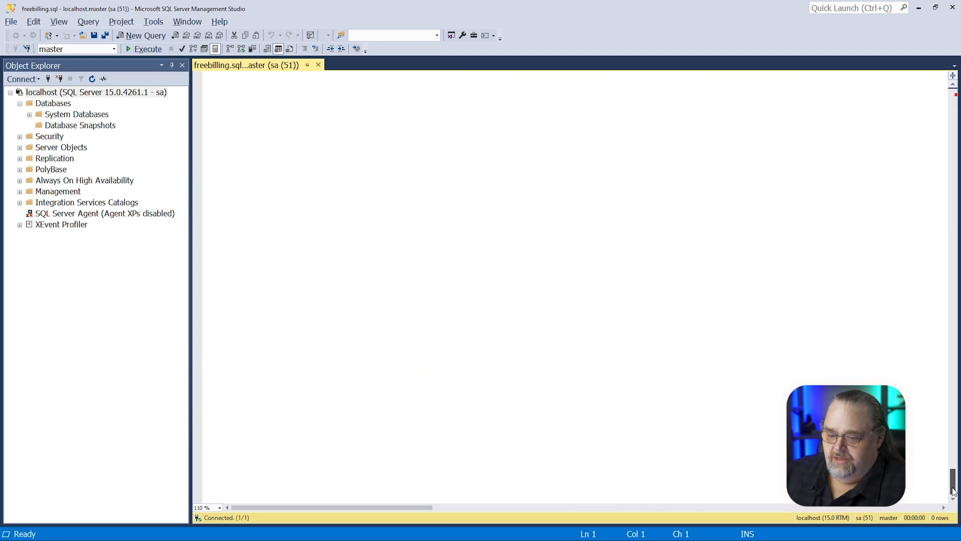
scroll("up", 3)
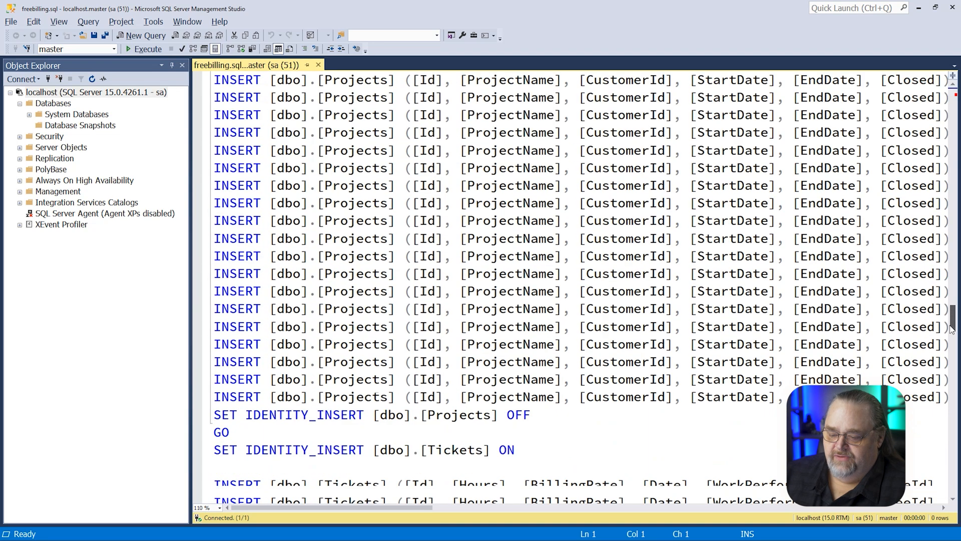
scroll("up", 3)
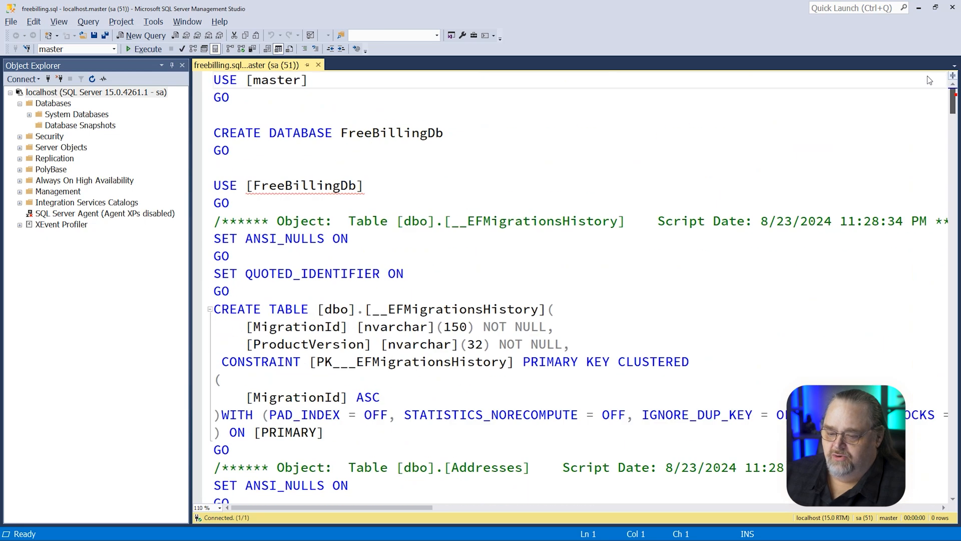
Step: Execute the whole freebilling.sql script to create FreeBillingDb
left_click(147, 49)
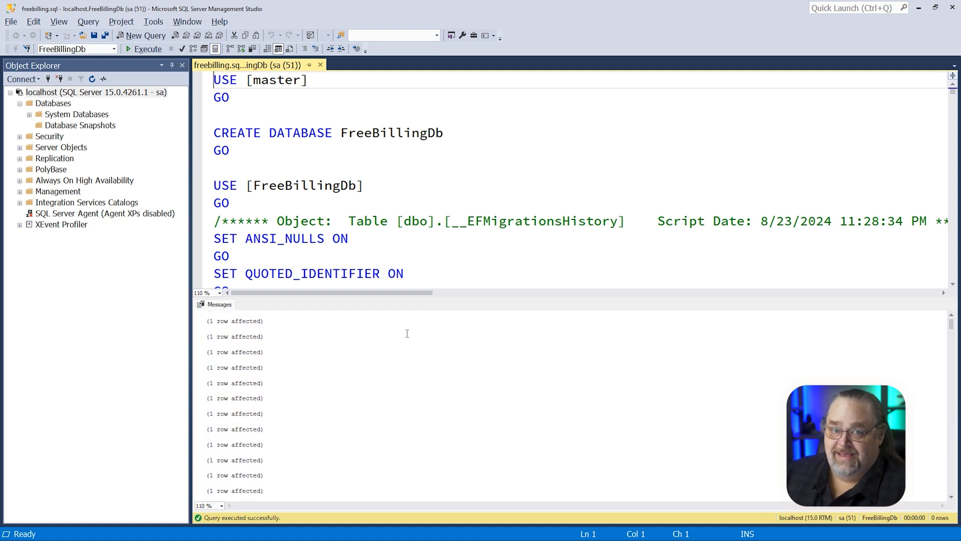
mouse_move(503, 174)
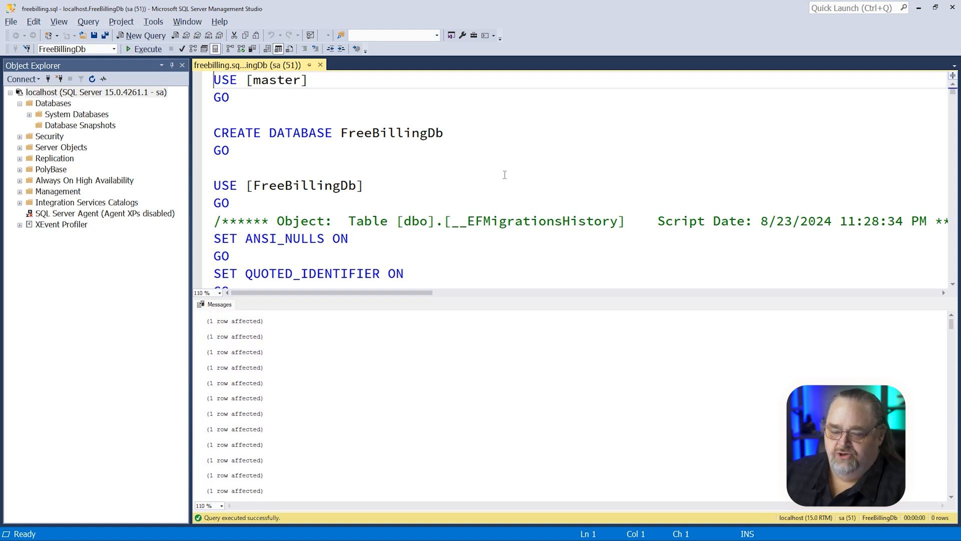
mouse_move(519, 251)
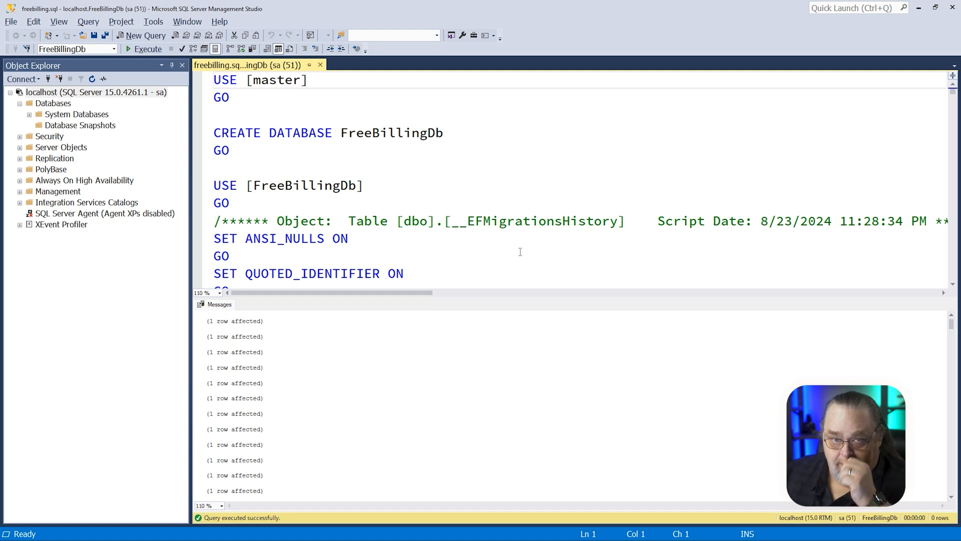
mouse_move(170, 61)
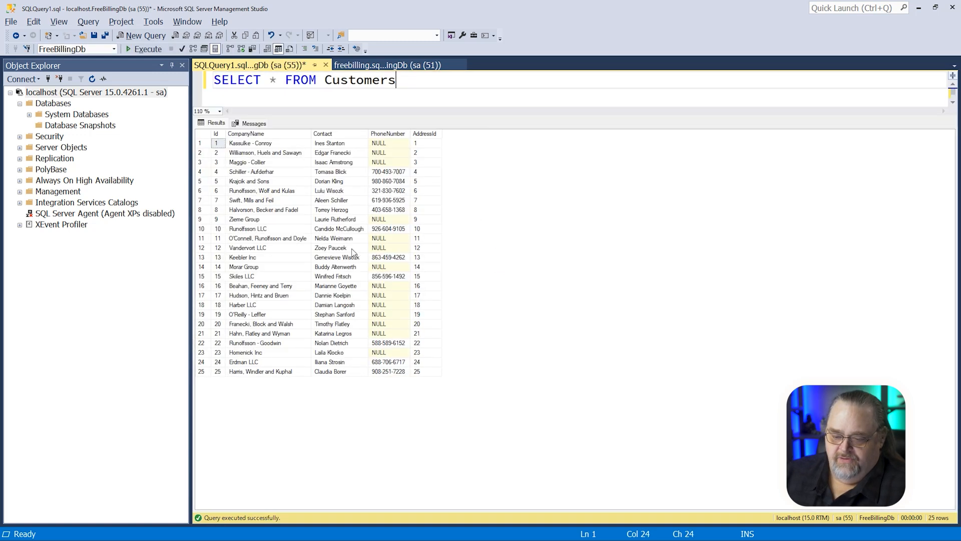
mouse_move(511, 113)
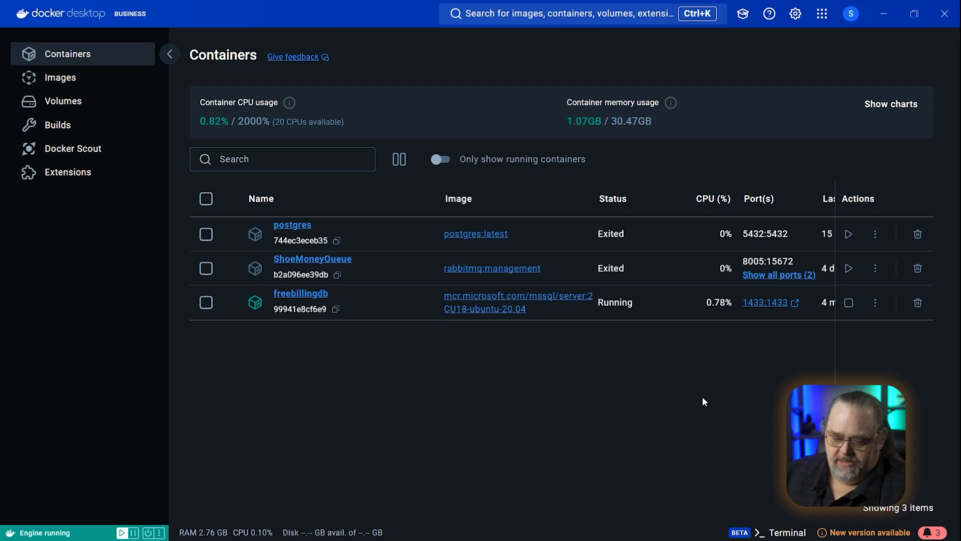
mouse_move(433, 302)
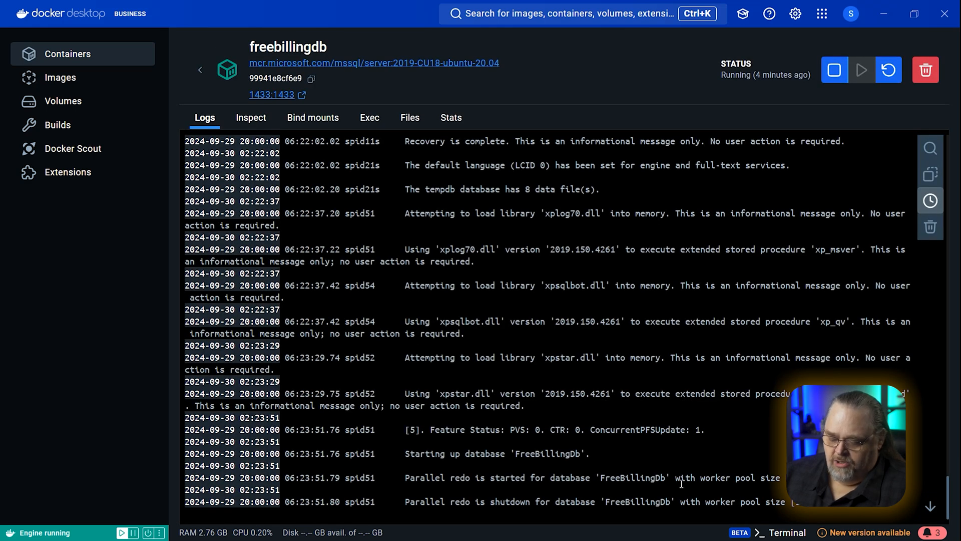
Step: Check the freebillingdb container's logs and empty bind mounts, then its Exec shell
double_click(609, 478)
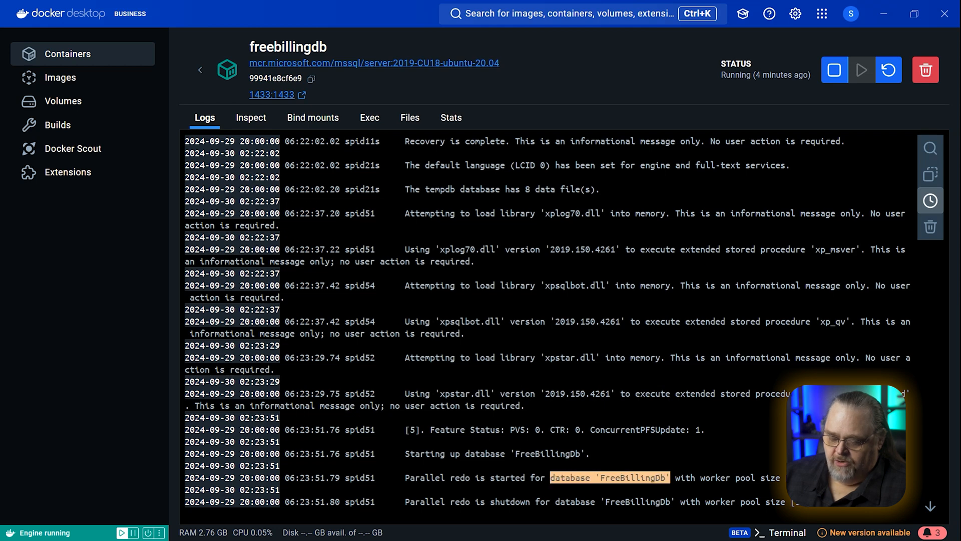
left_click(250, 118)
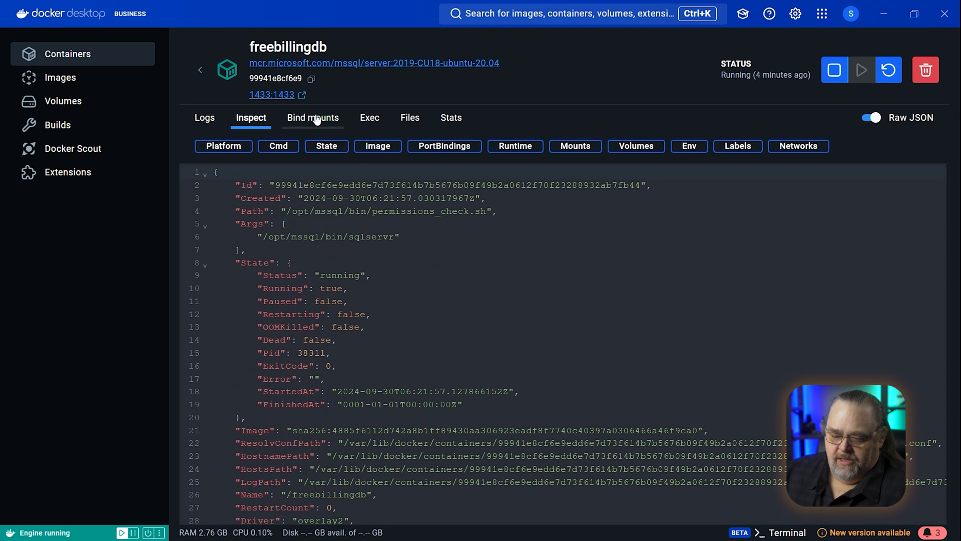
left_click(313, 117)
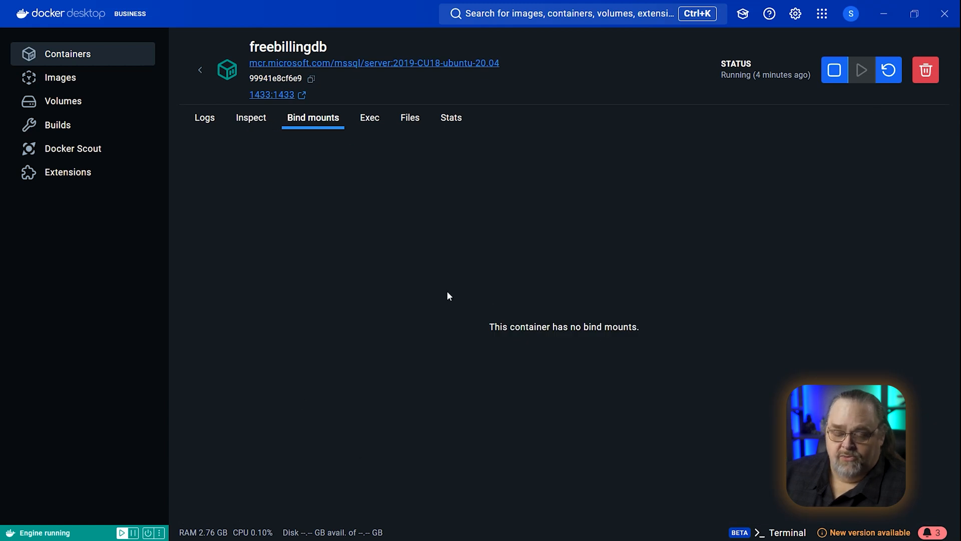
mouse_move(369, 118)
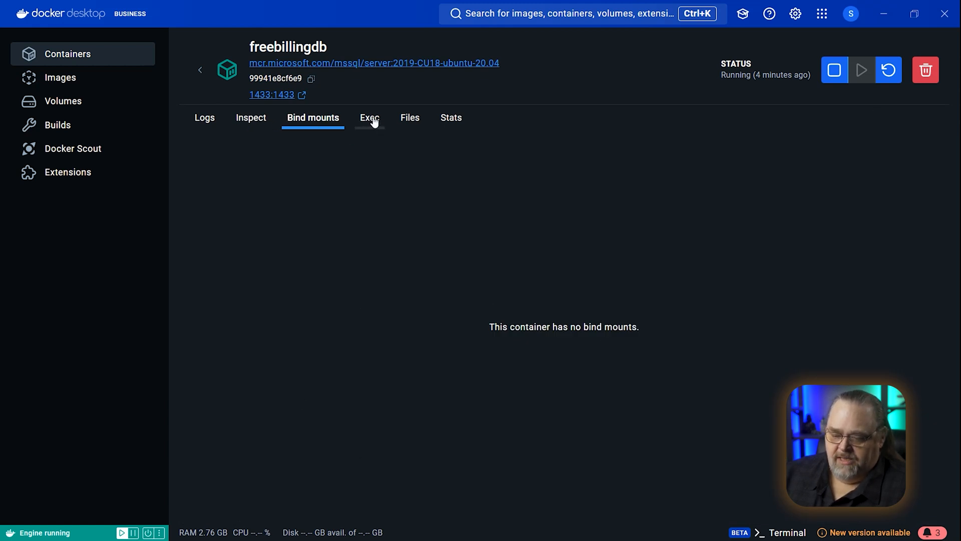
left_click(369, 118)
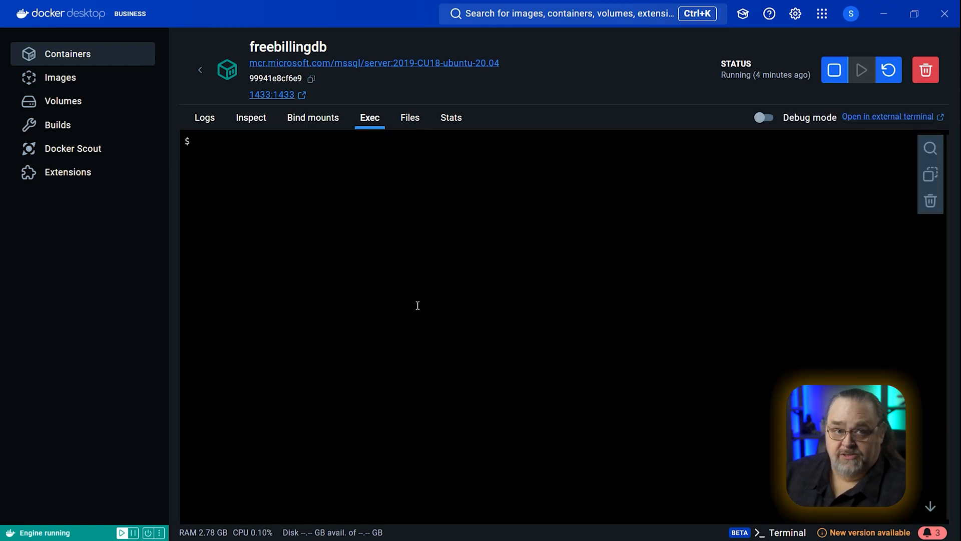
Step: Expand the container's files to /var/opt/mssql showing .system, data and log folders
left_click(410, 118)
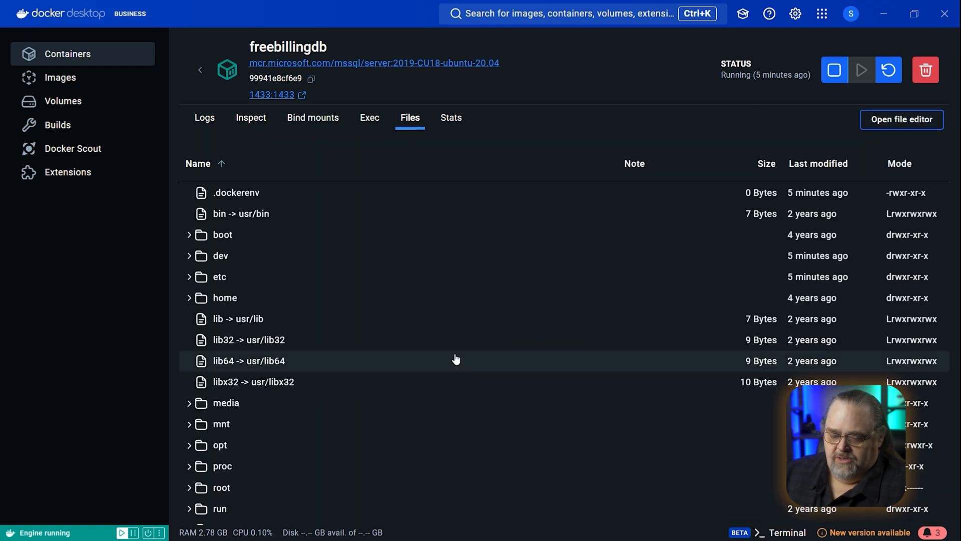
scroll("down", 3)
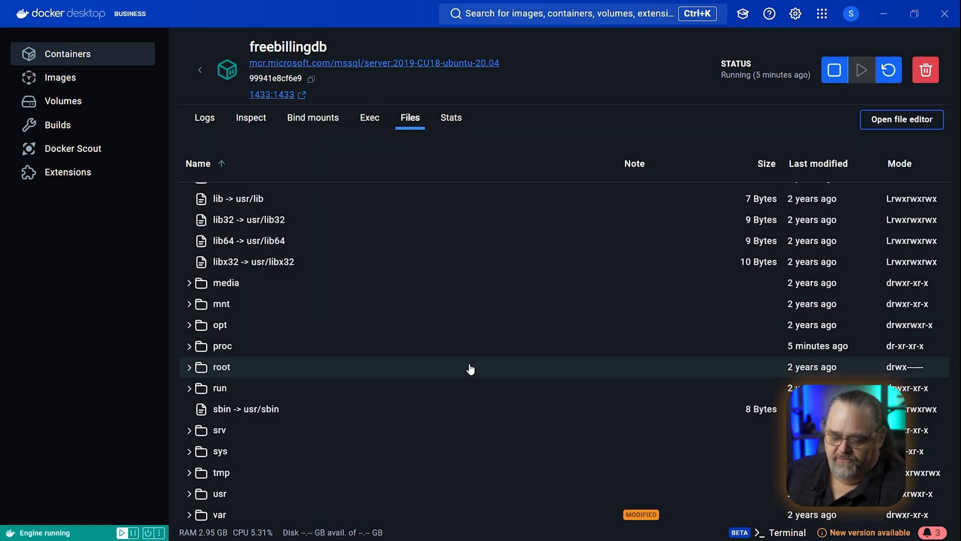
scroll("up", 3)
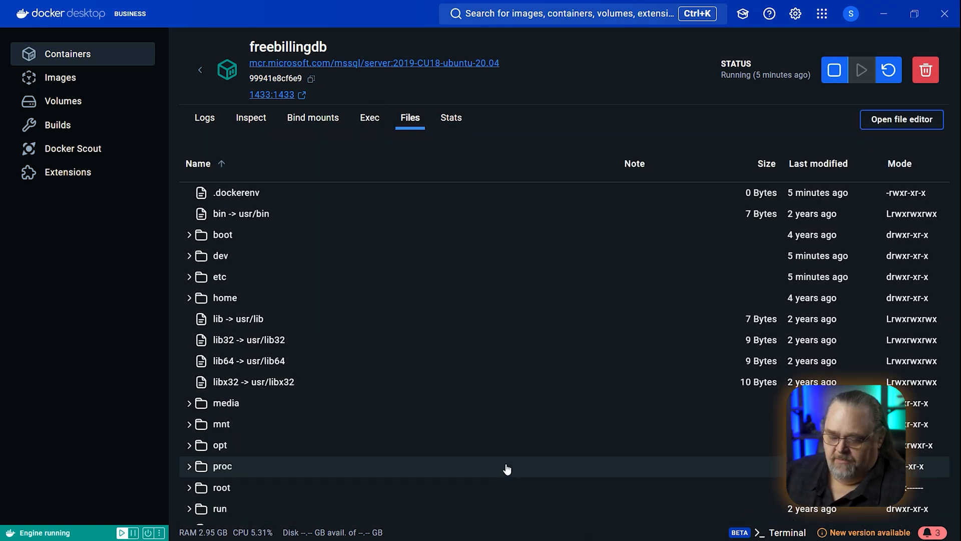
scroll("down", 3)
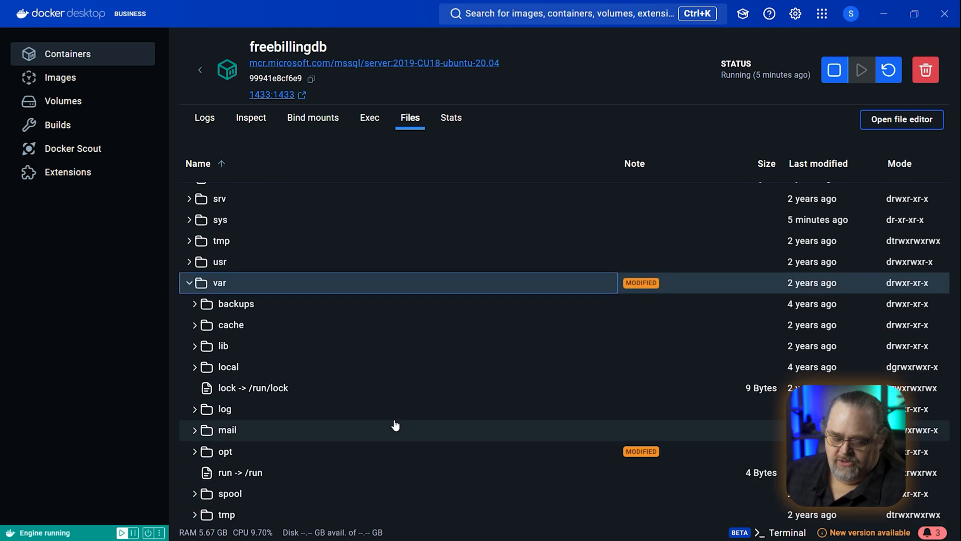
left_click(195, 451)
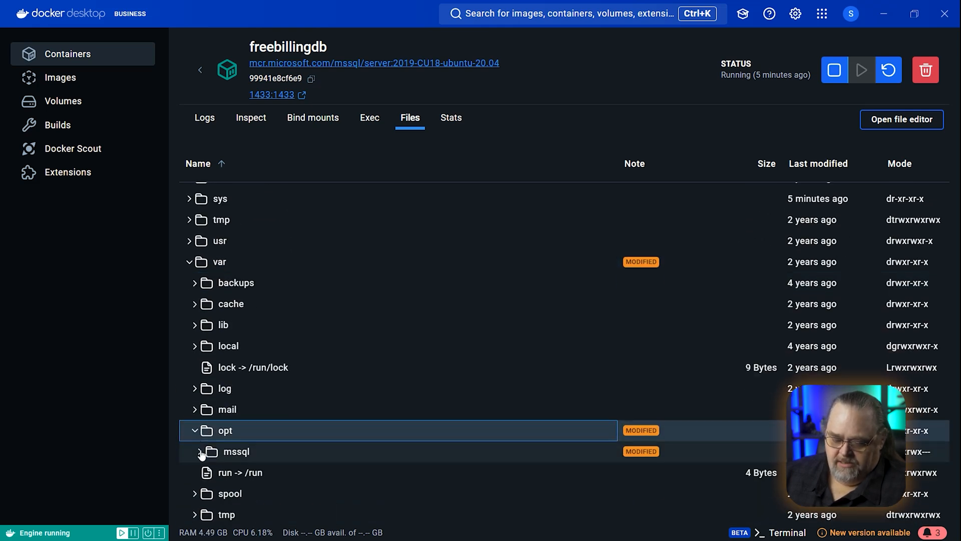
left_click(199, 451)
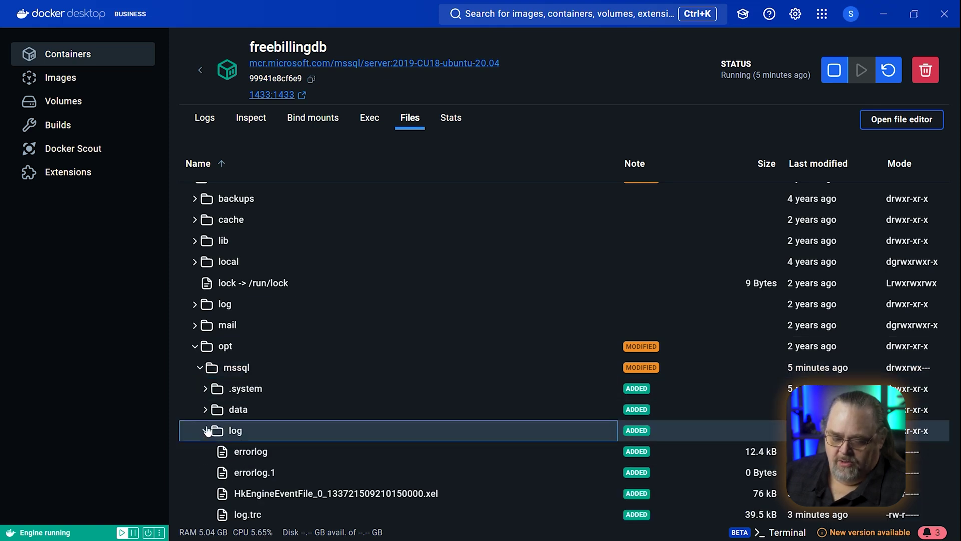
left_click(207, 408)
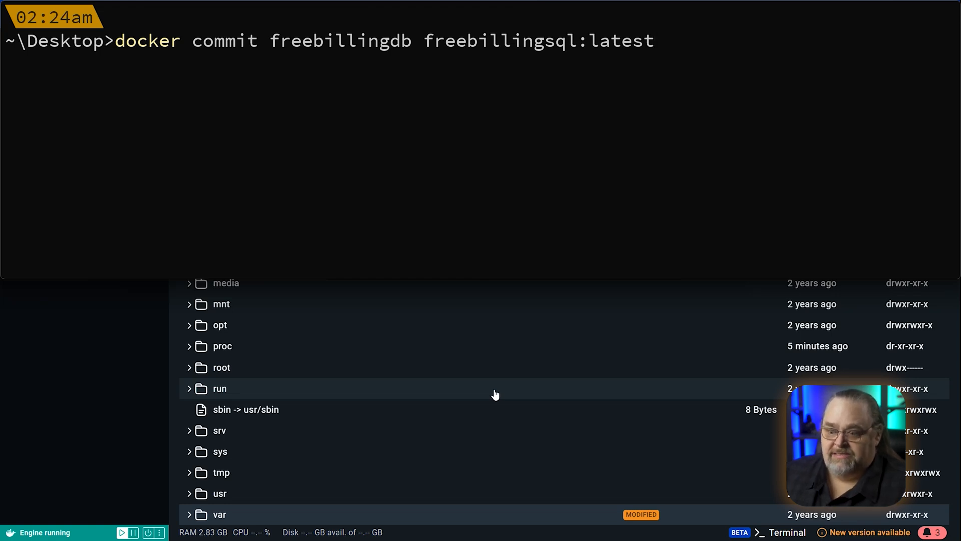
Step: Commit freebillingdb as image freebillingsql:latest and show the local images list
key("Return")
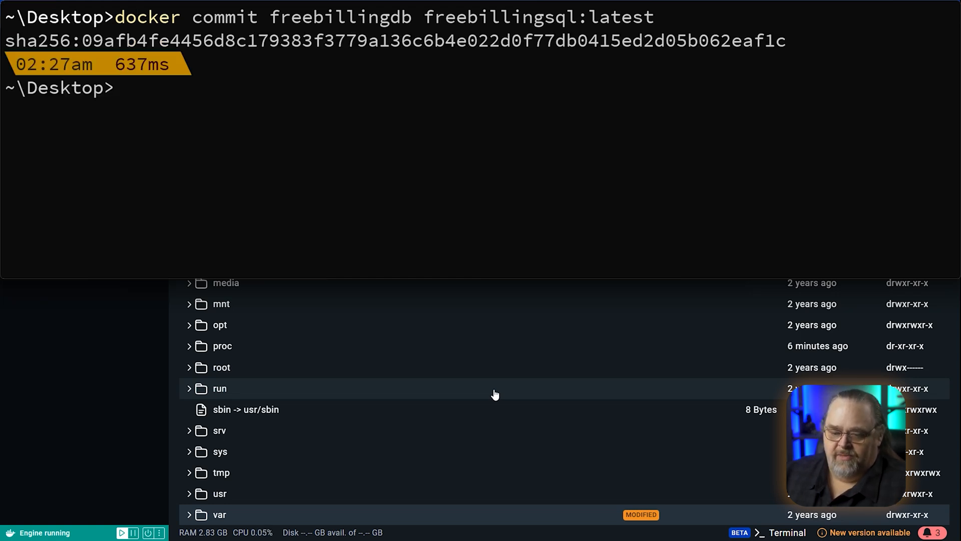
left_click(60, 77)
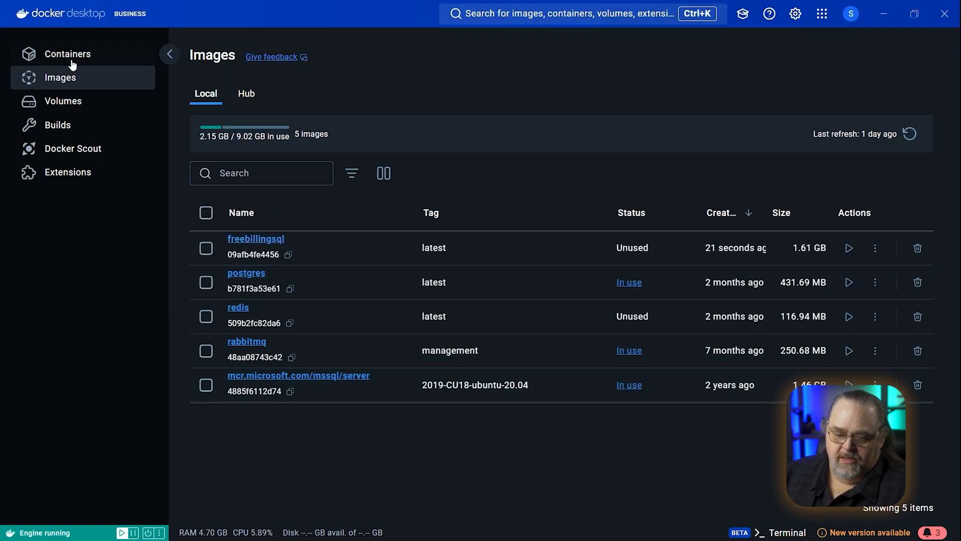
Step: Check the Docker images list, then re-run the SELECT * FROM Customers query in SSMS
left_click(67, 54)
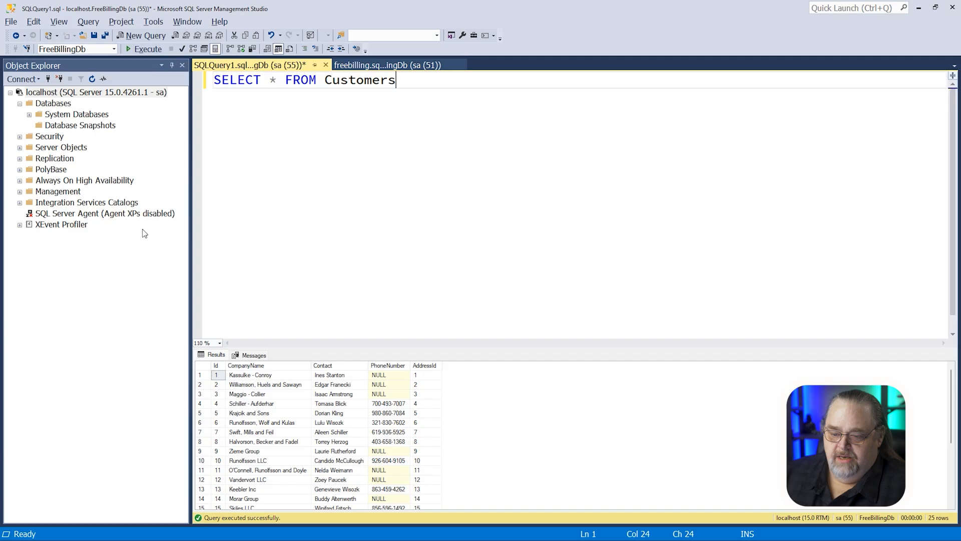
left_click(147, 49)
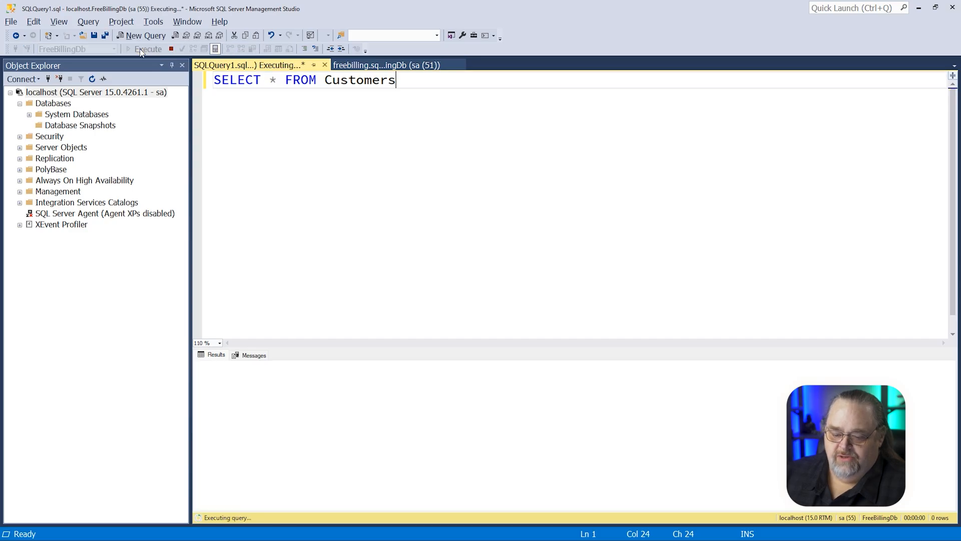
mouse_move(549, 199)
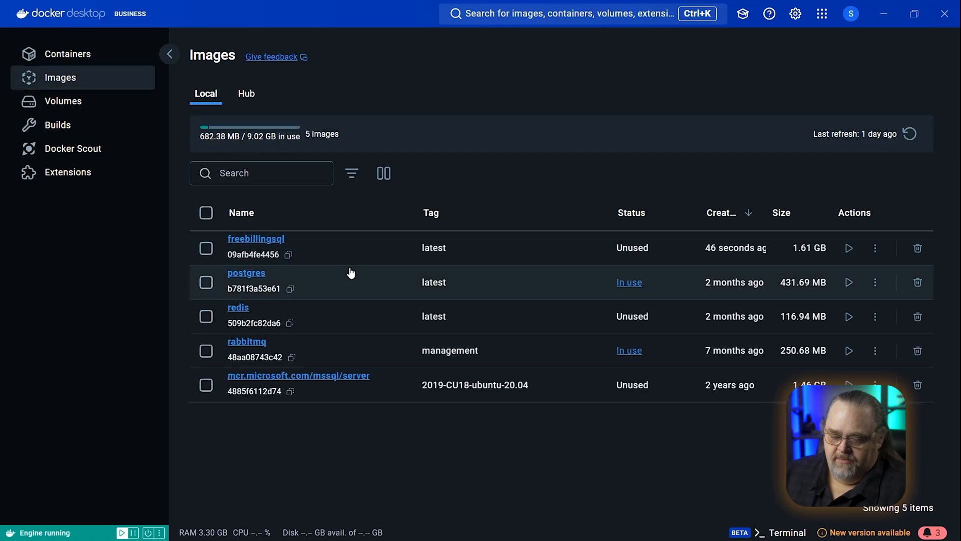
Step: Run freebillingsql:latest as a new container named freebillingdb with optional settings expanded
left_click(849, 247)
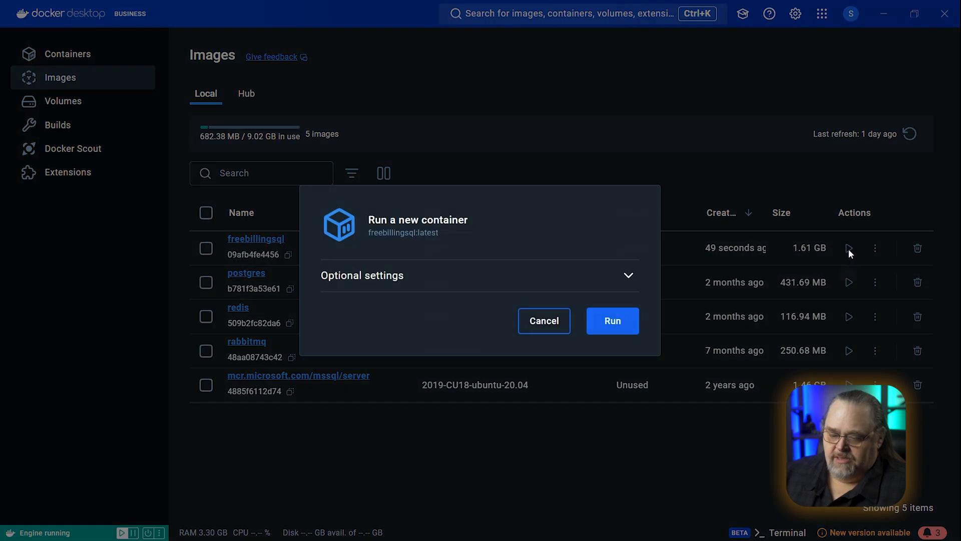
left_click(627, 274)
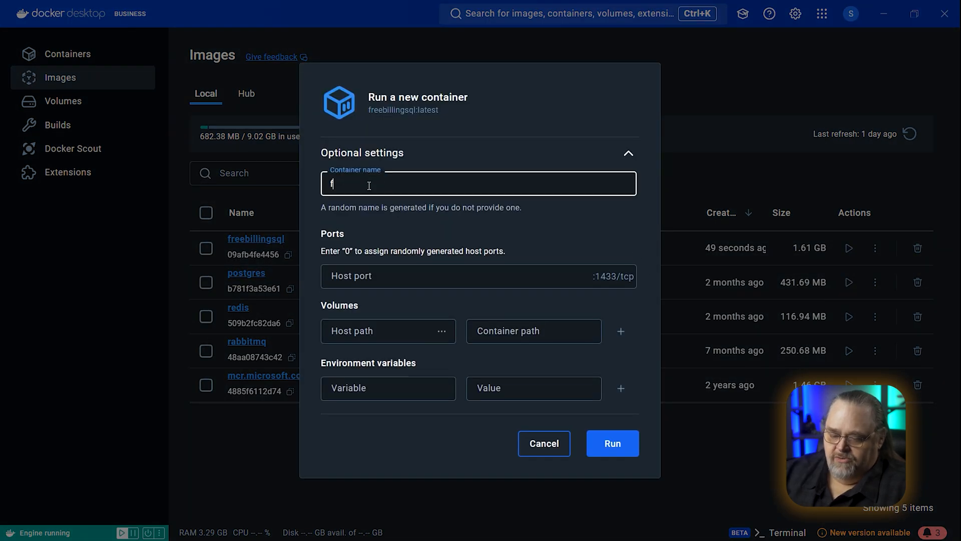
type("reebillingdb")
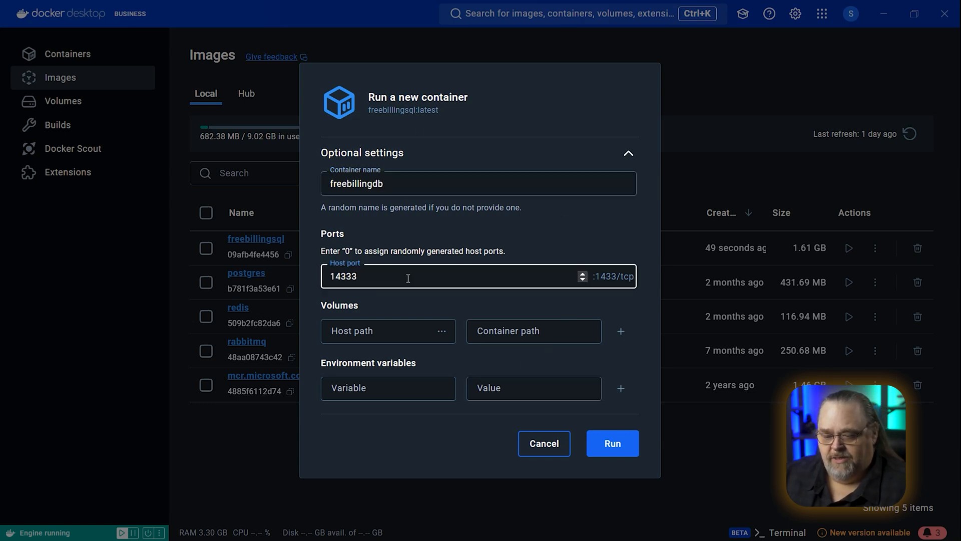
mouse_move(489, 365)
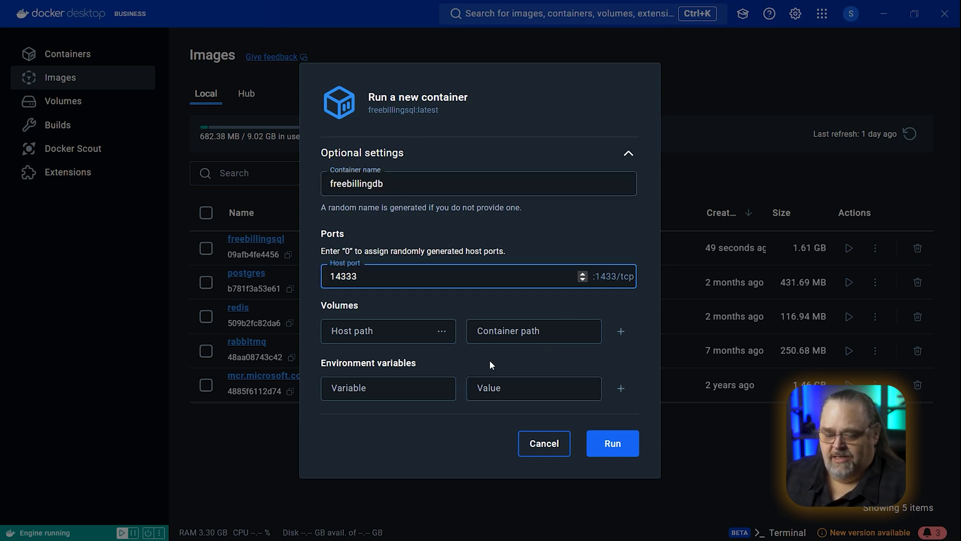
left_click(619, 387)
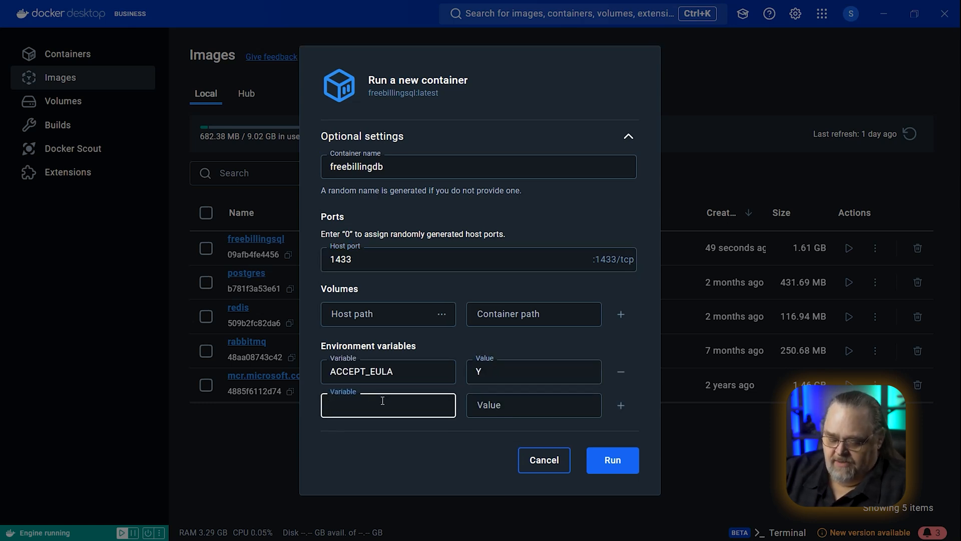
type("MSSQL")
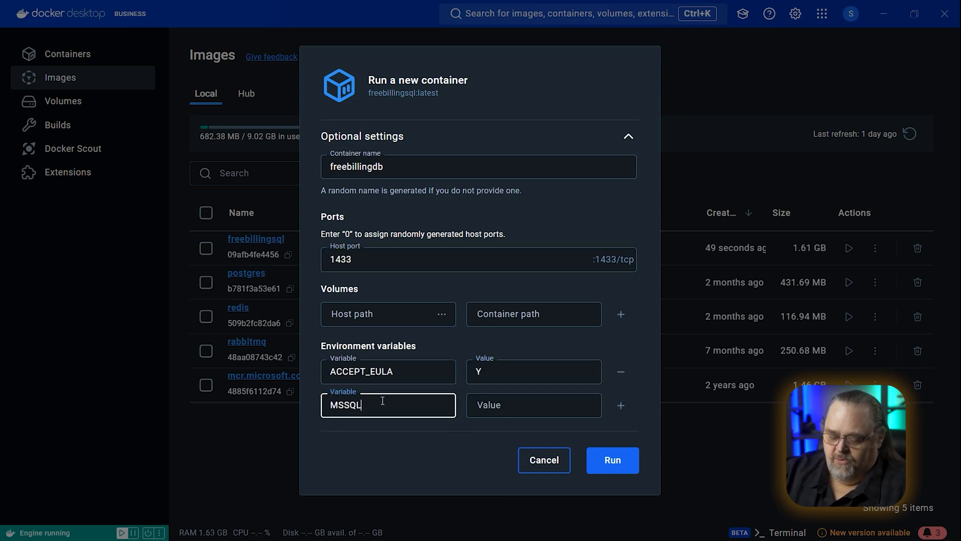
type("_SA_PASSWOR")
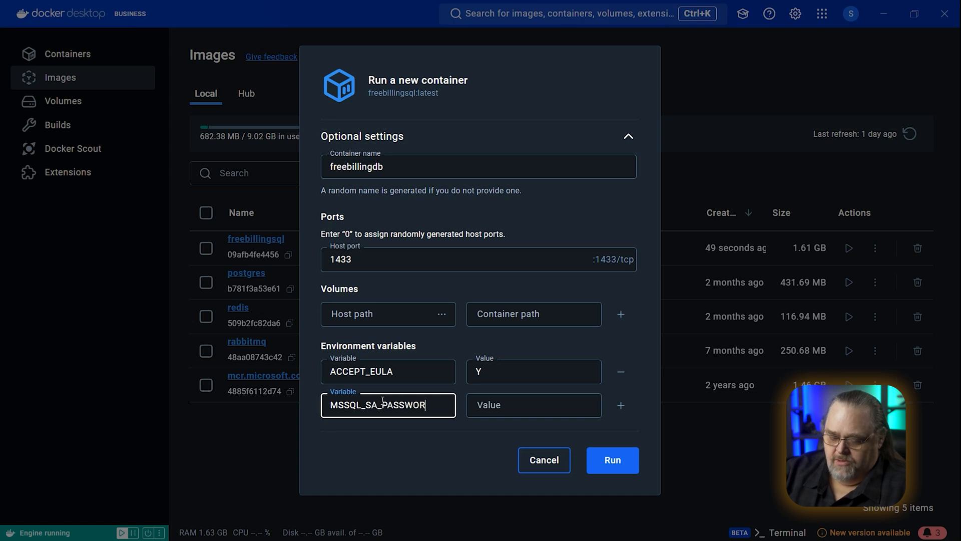
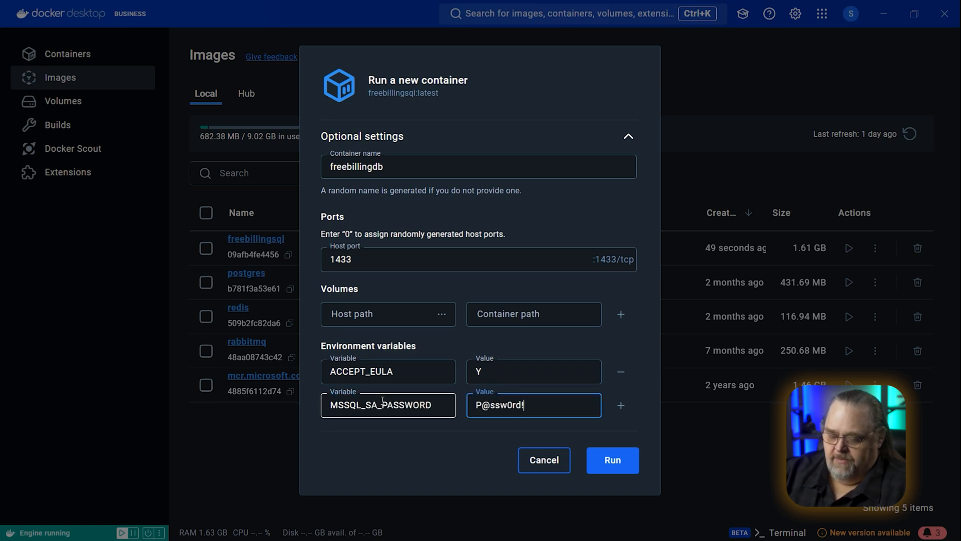
left_click(610, 461)
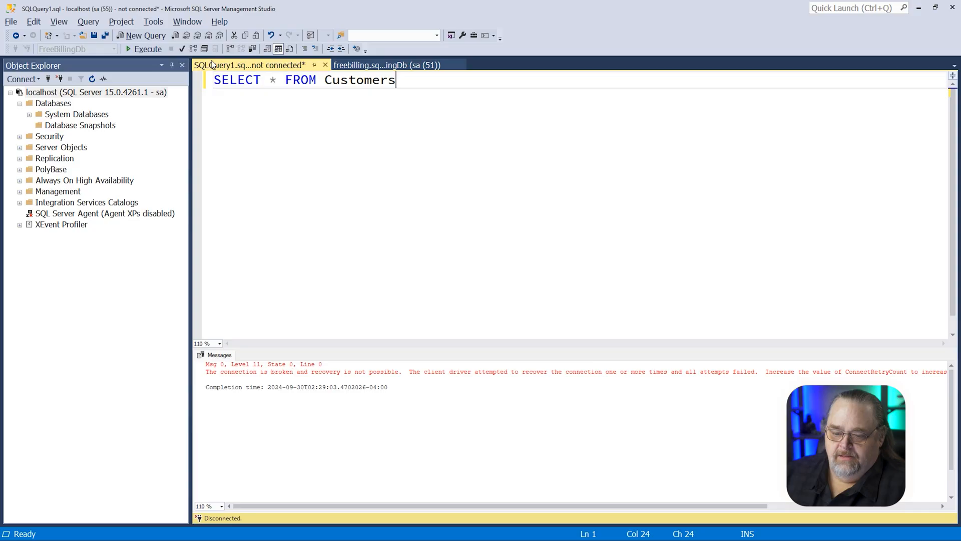
Step: View the running freebillingdb container's logs reporting FreeBillingDb recovery complete
left_click(143, 49)
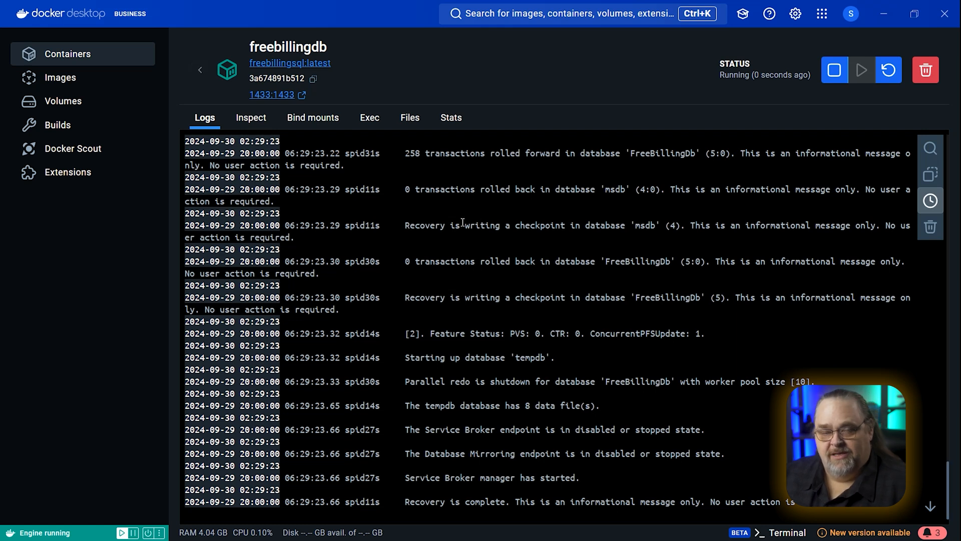
mouse_move(290, 62)
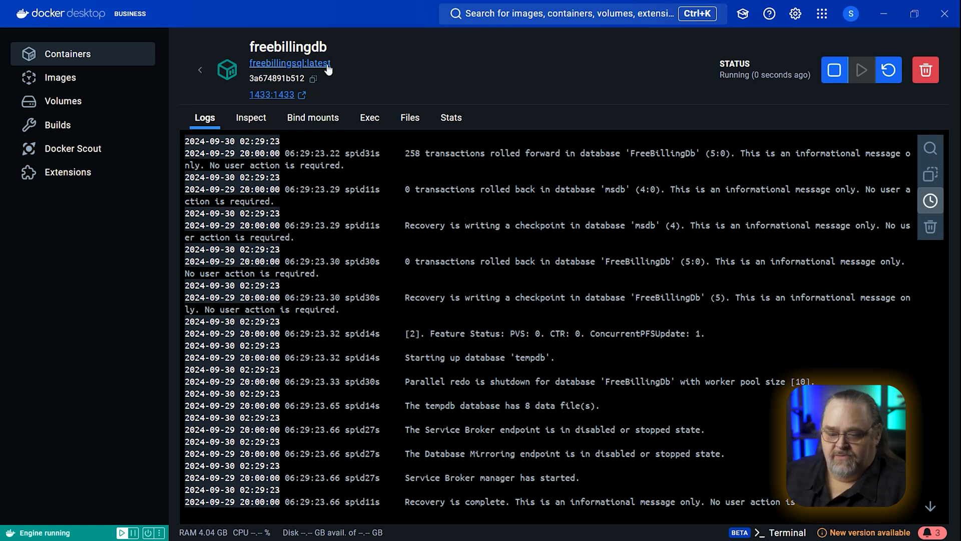
mouse_move(280, 66)
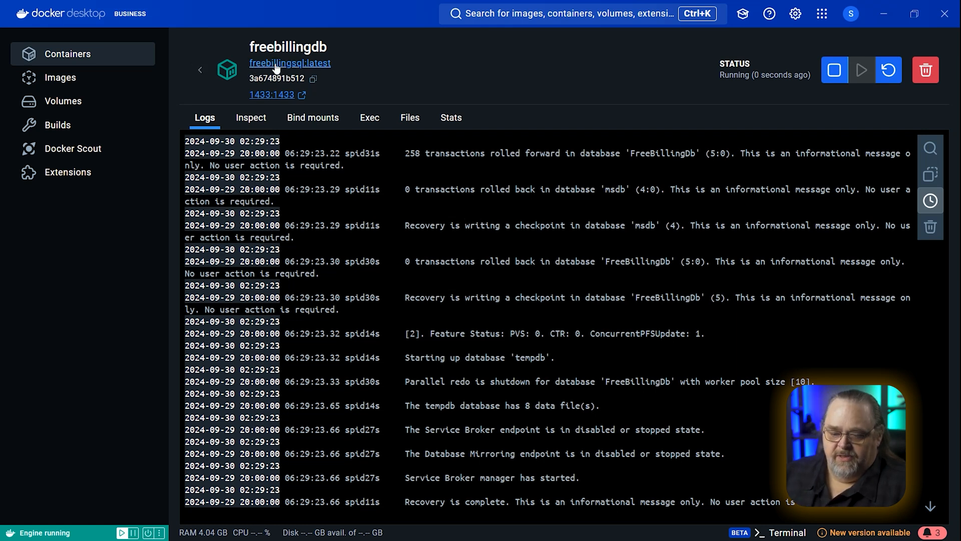